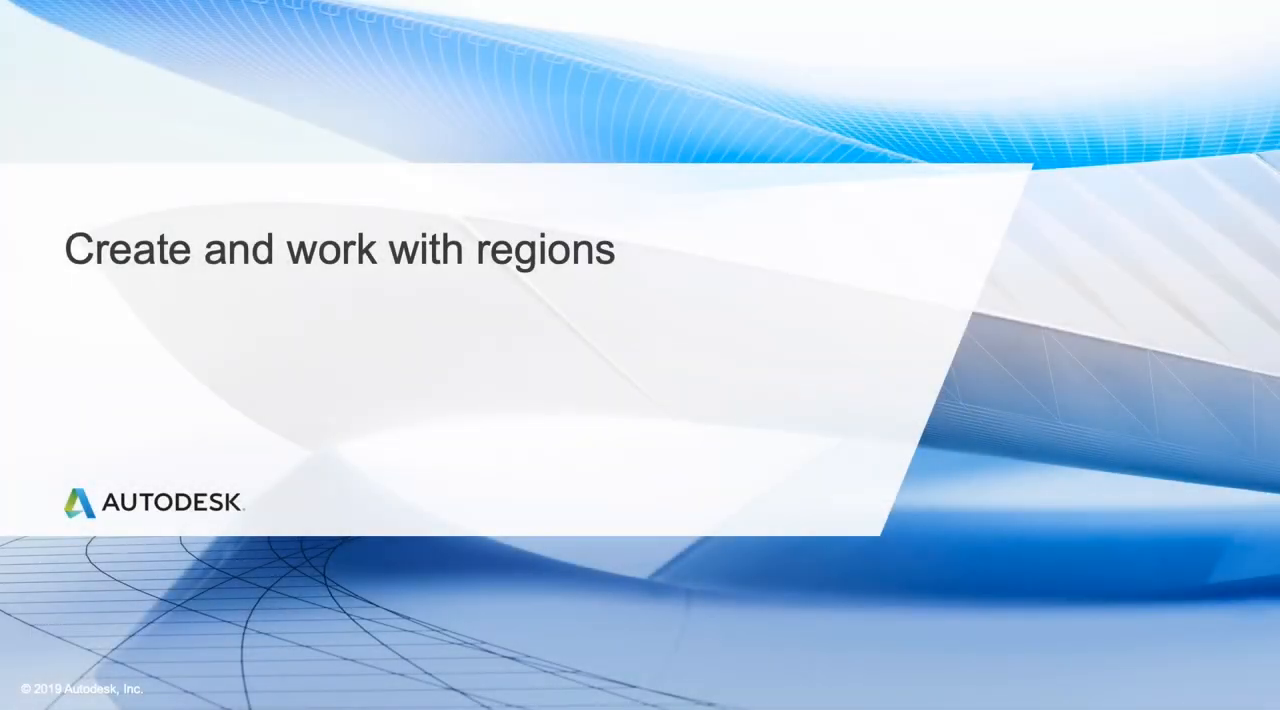
- Set the region layer as the current layer
key(Right)
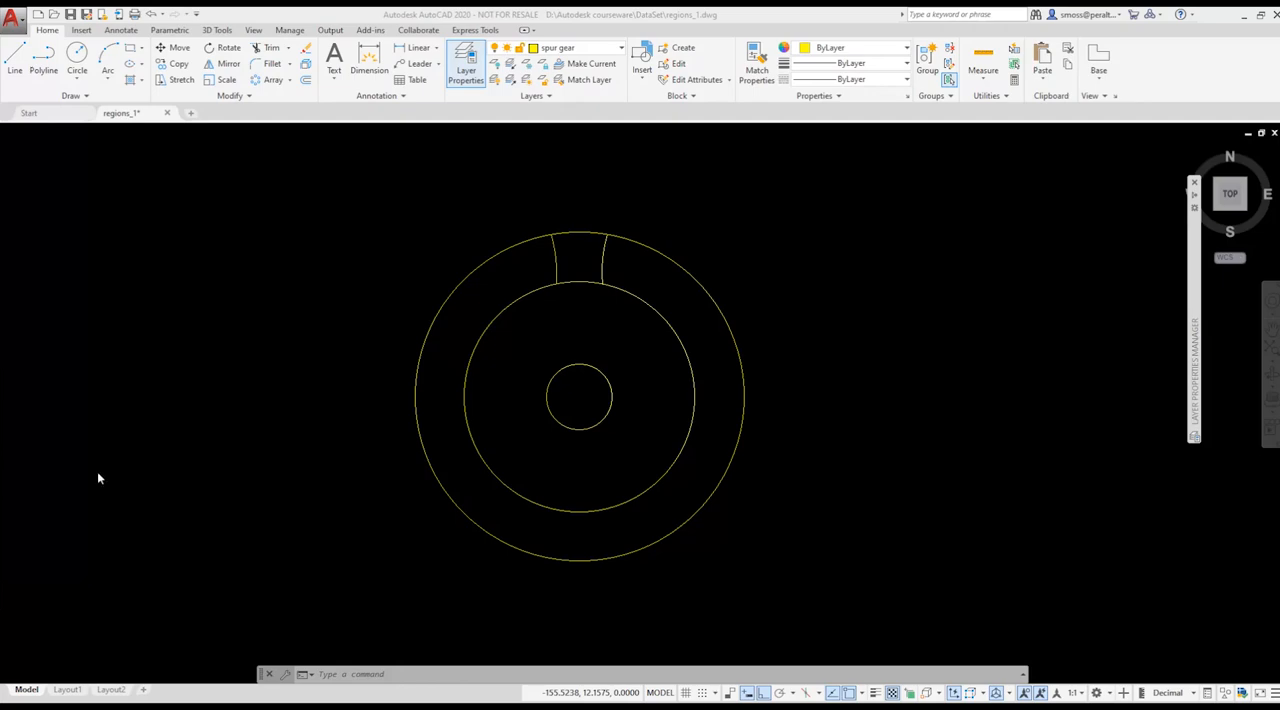
mouse_move(789, 187)
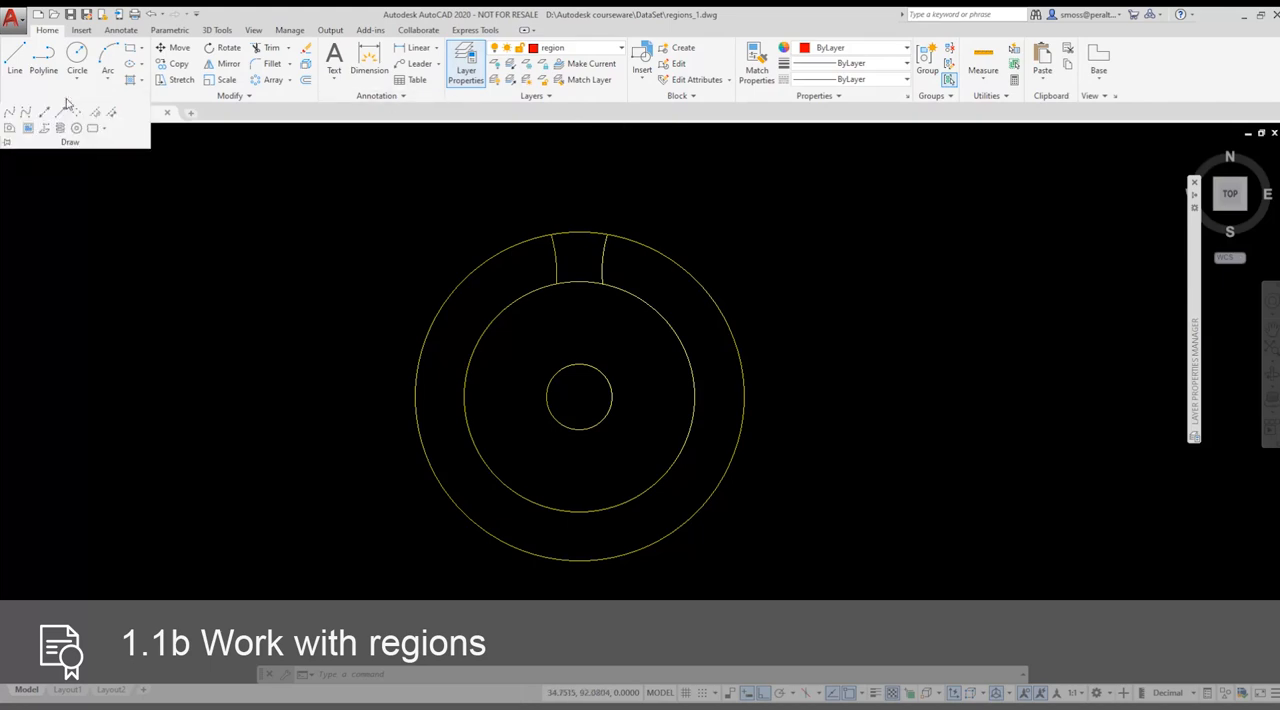
mouse_move(10, 128)
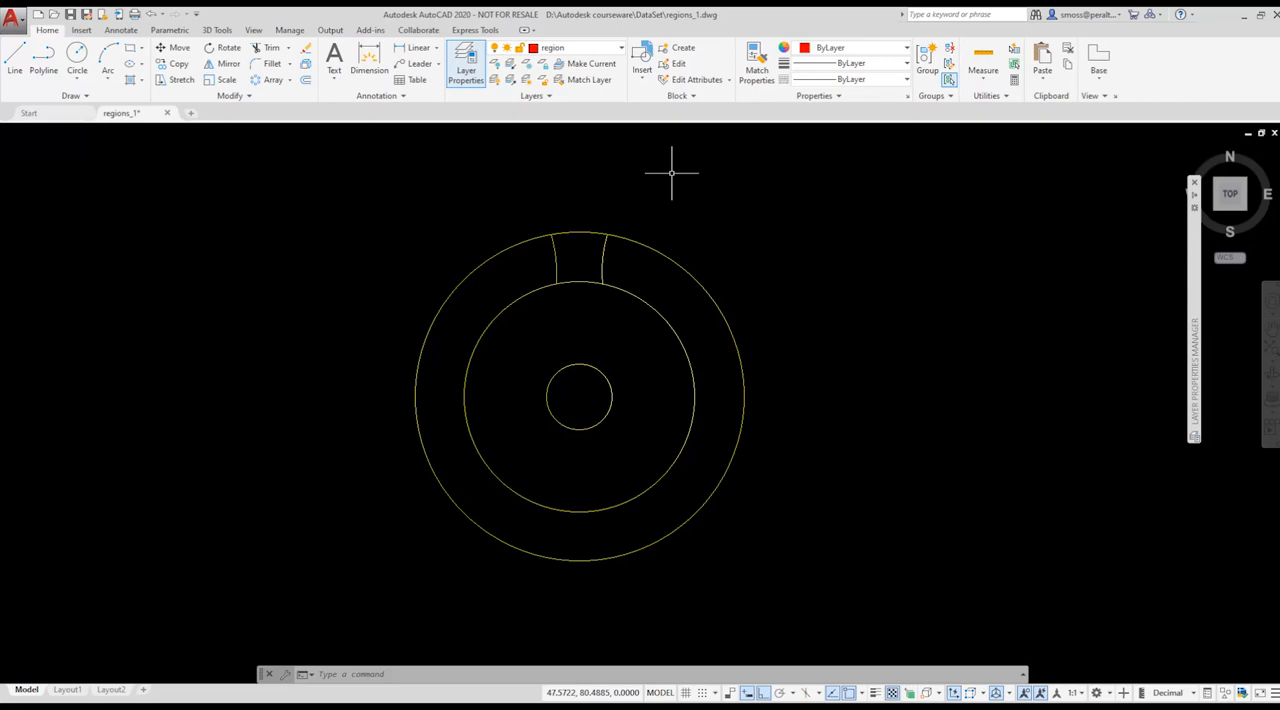
- Run BOUNDARY with Region output and pick inside the top tooth notch
text(BO)
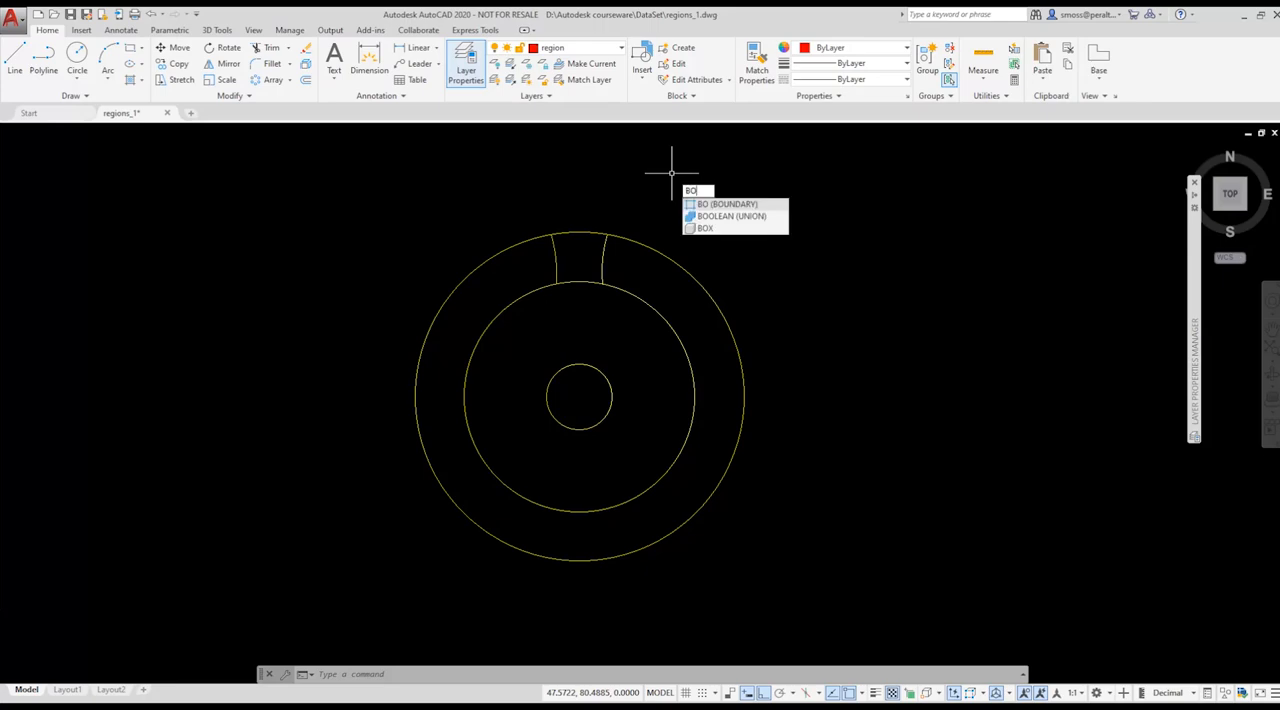
click(726, 204)
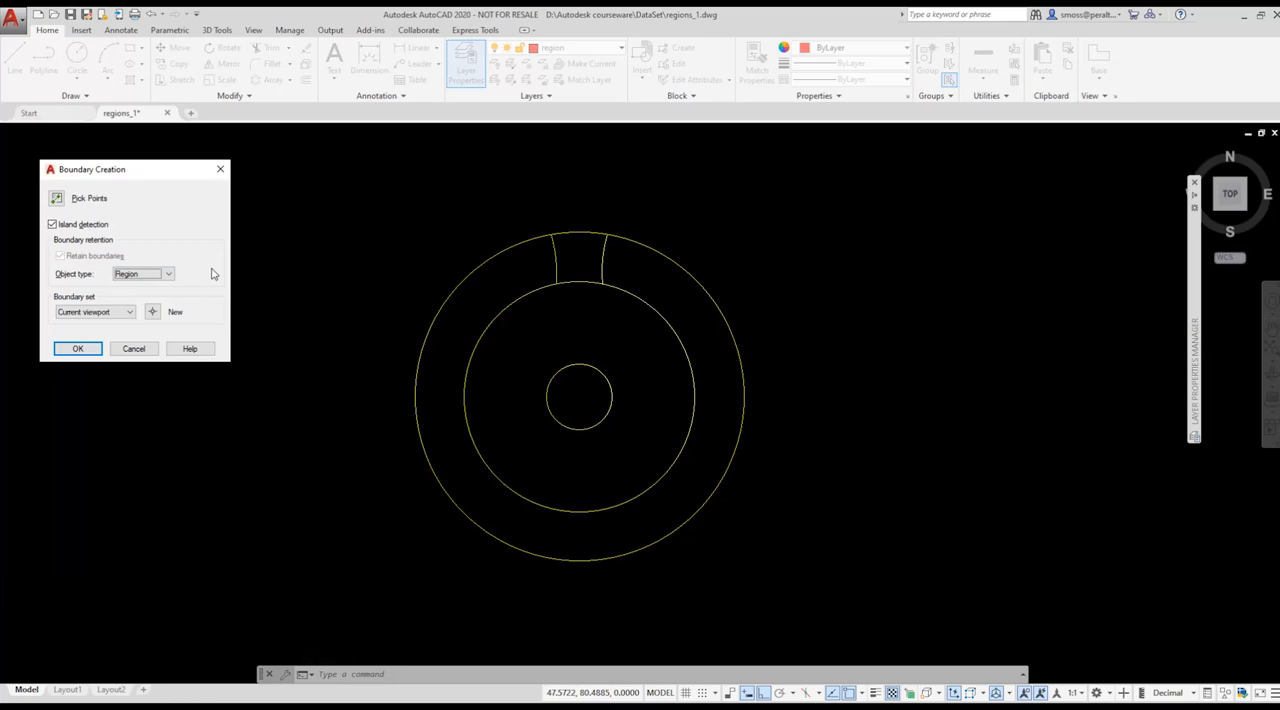
click(77, 348)
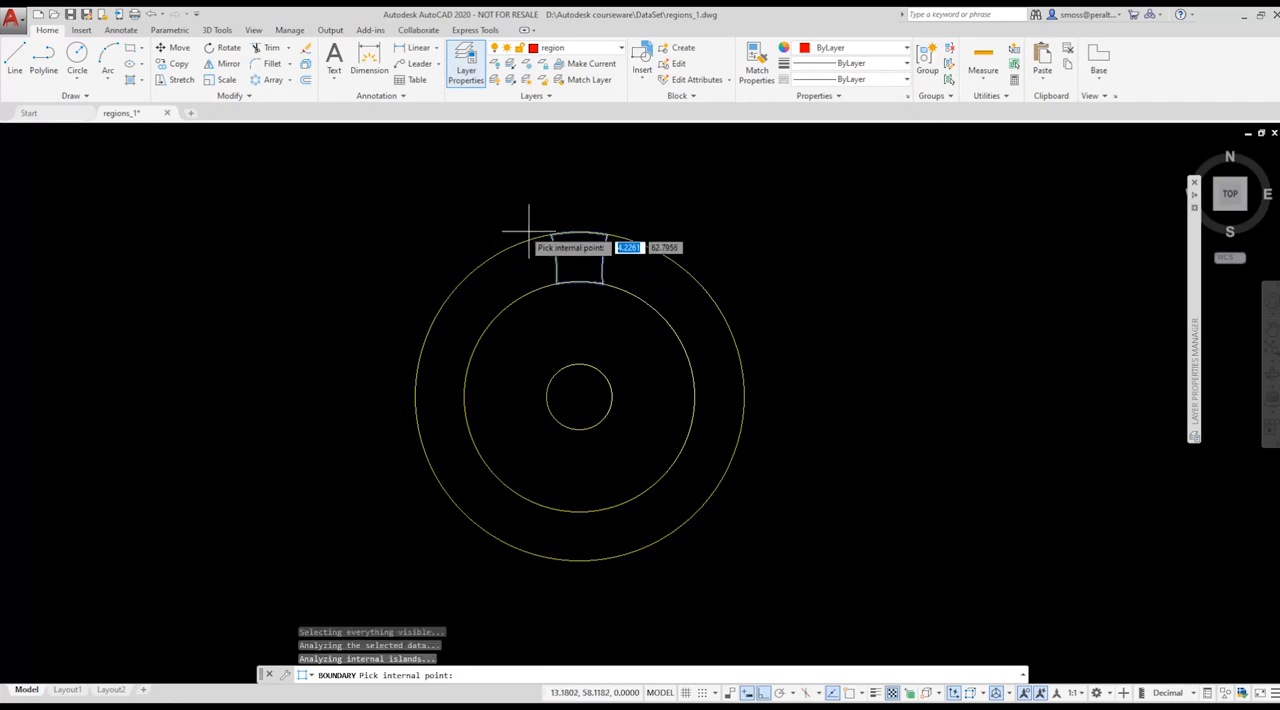
mouse_move(458, 180)
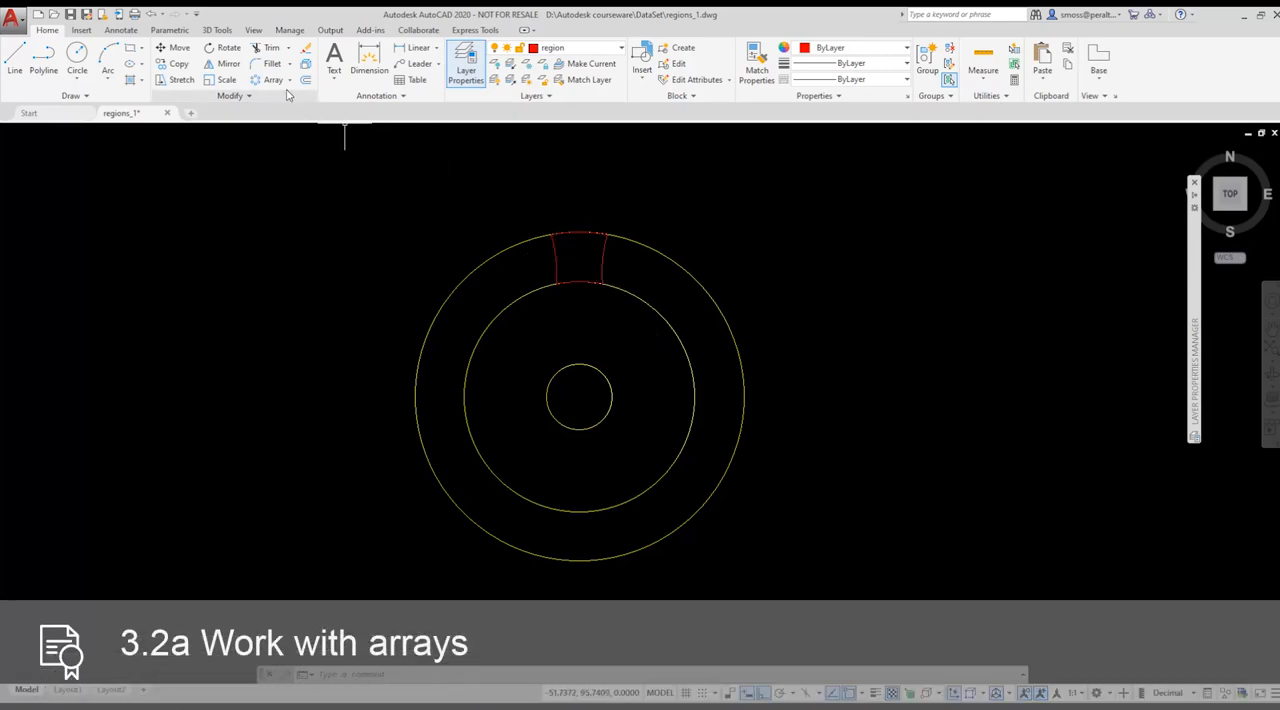
- Start a Polar Array and select the red tooth region to repeat
click(273, 80)
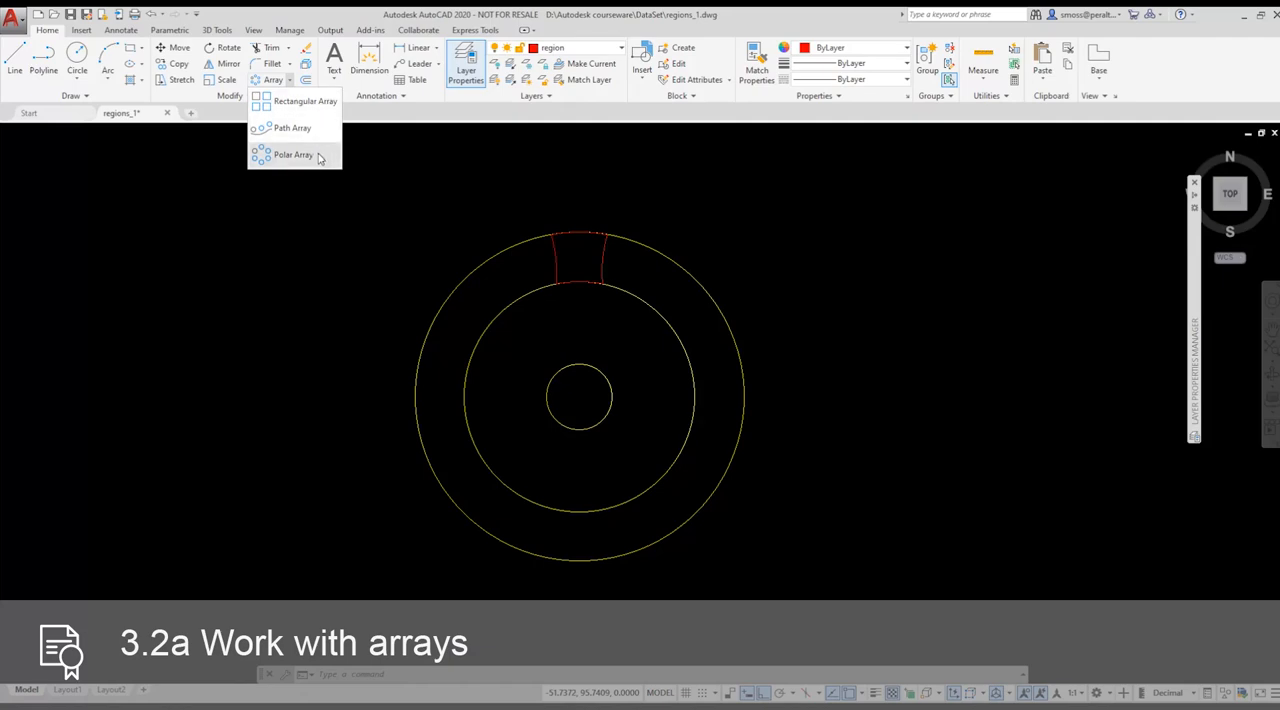
mouse_move(293, 154)
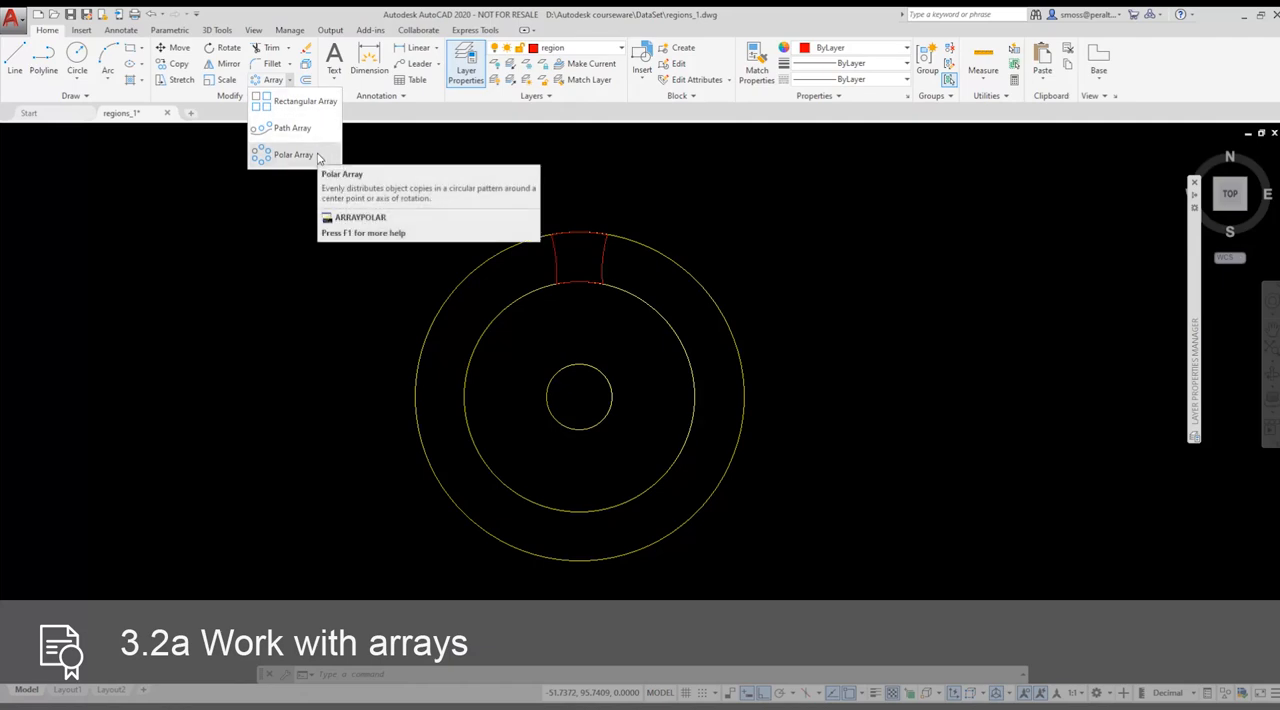
click(292, 154)
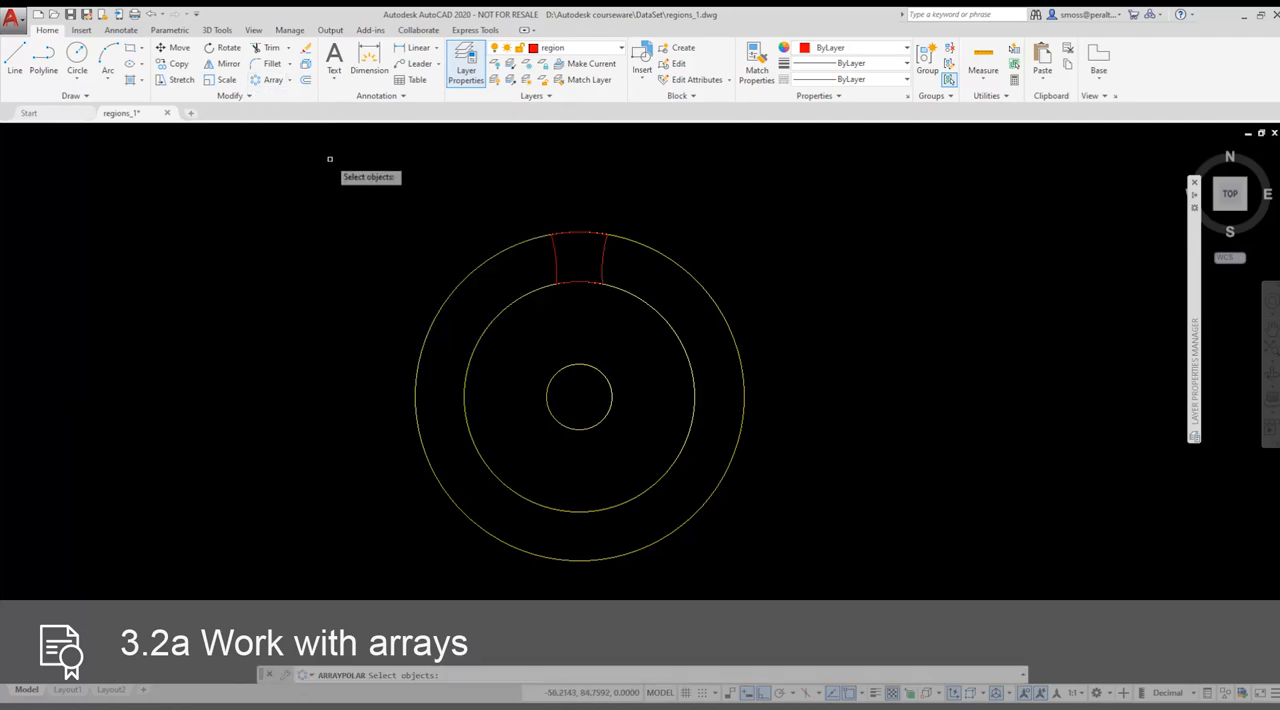
mouse_move(552, 240)
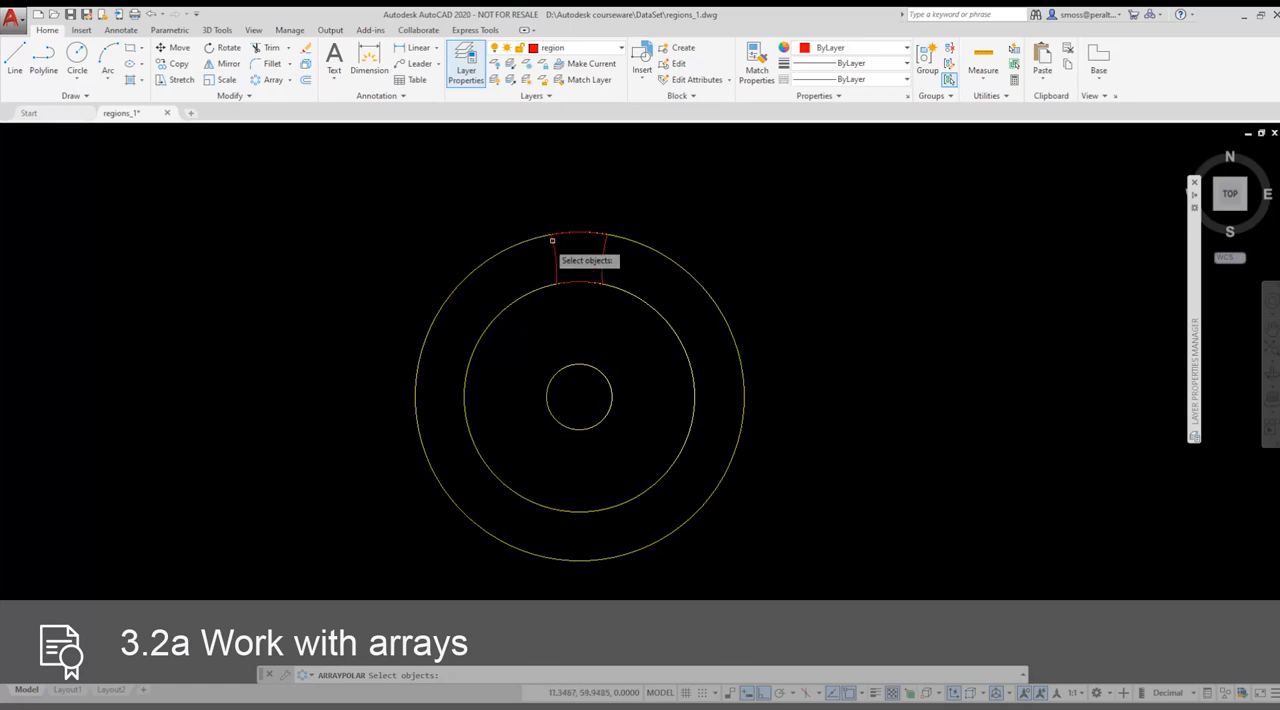
click(578, 260)
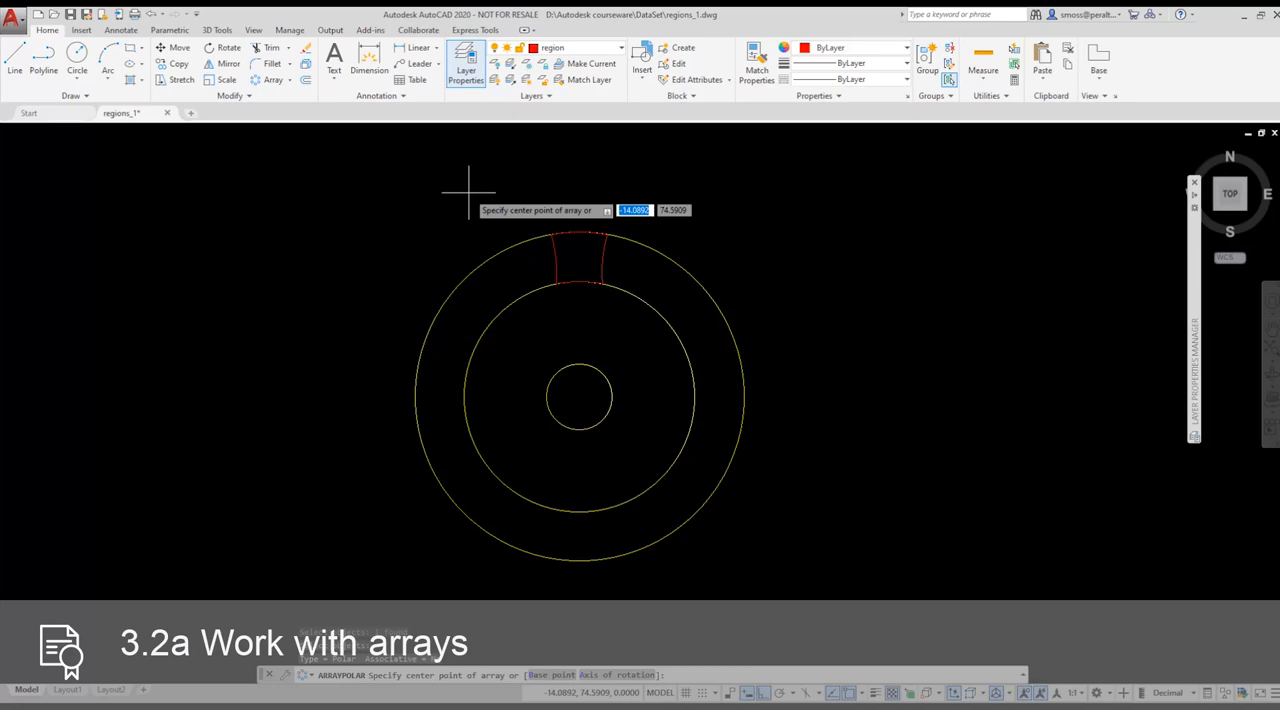
mouse_move(485, 190)
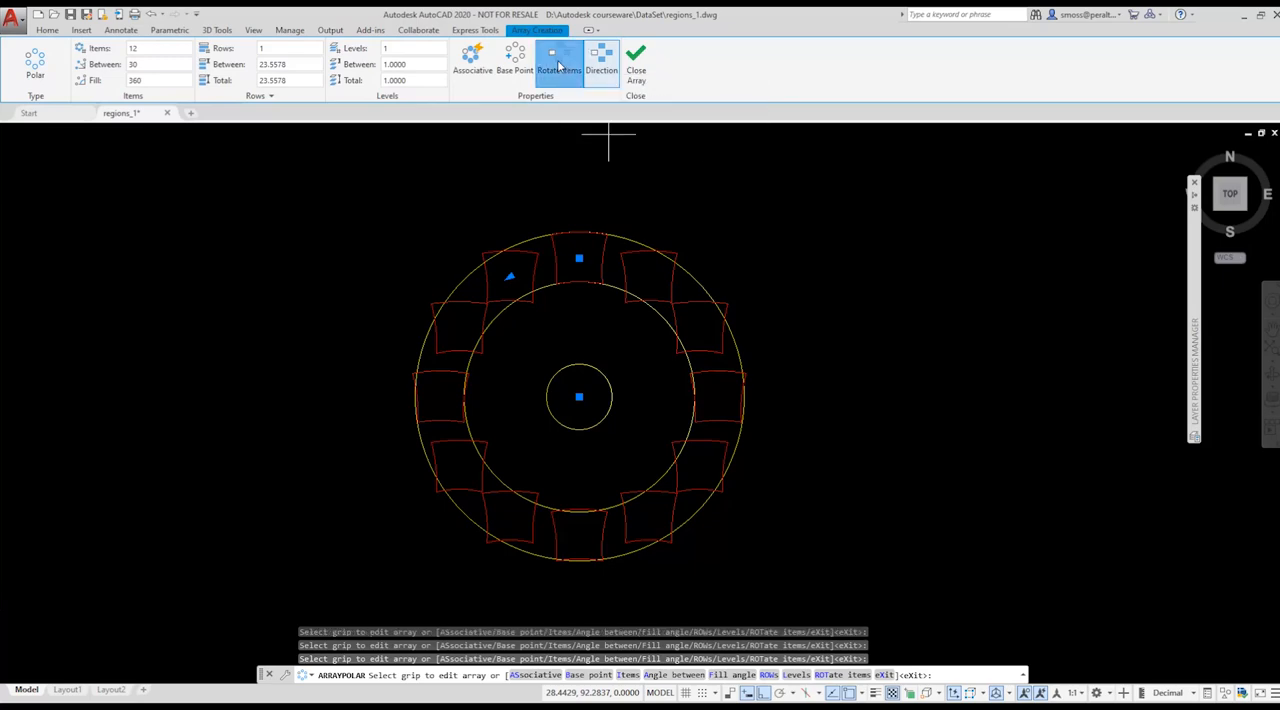
- Toggle Rotate Items so the teeth face outward, then close the array
click(559, 60)
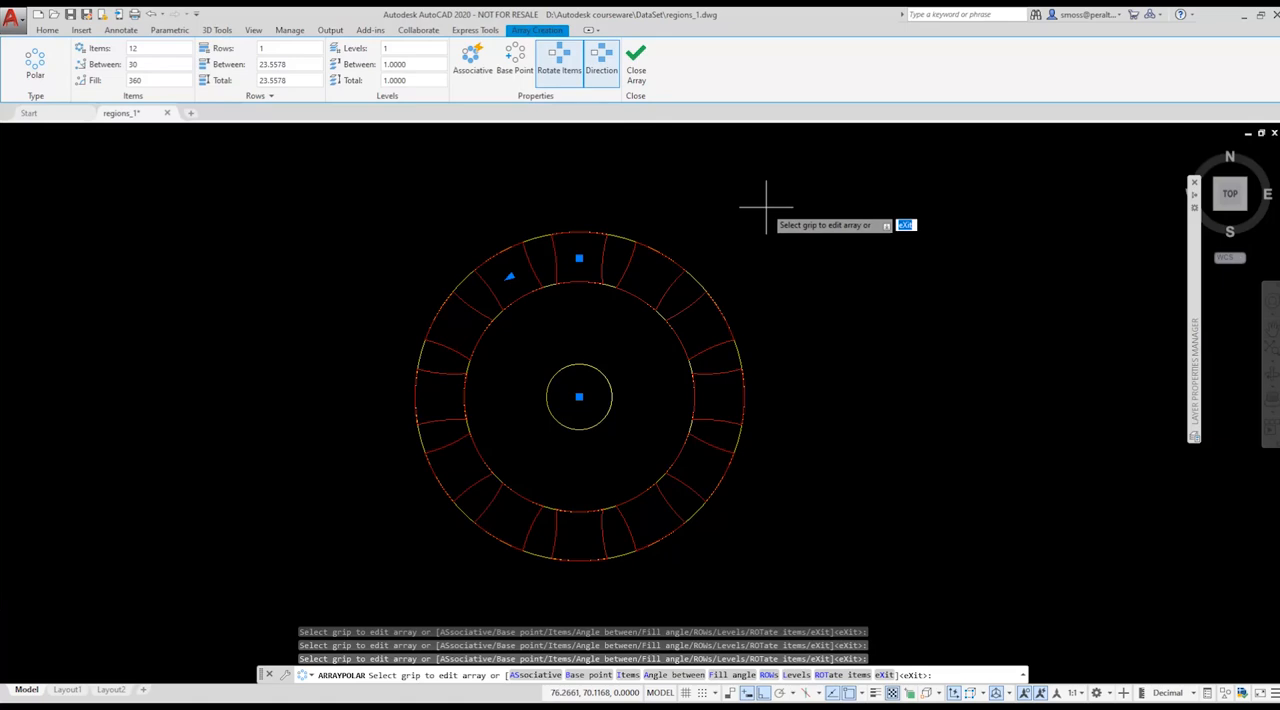
mouse_move(472, 60)
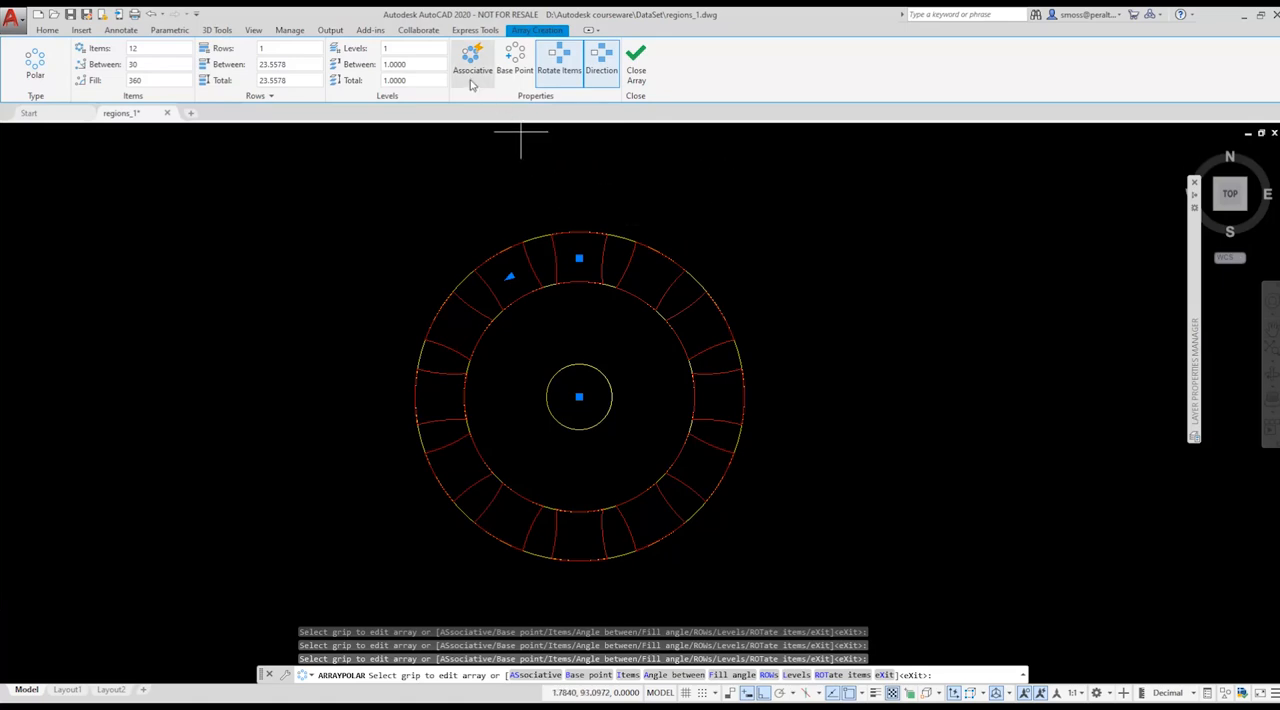
mouse_move(472, 60)
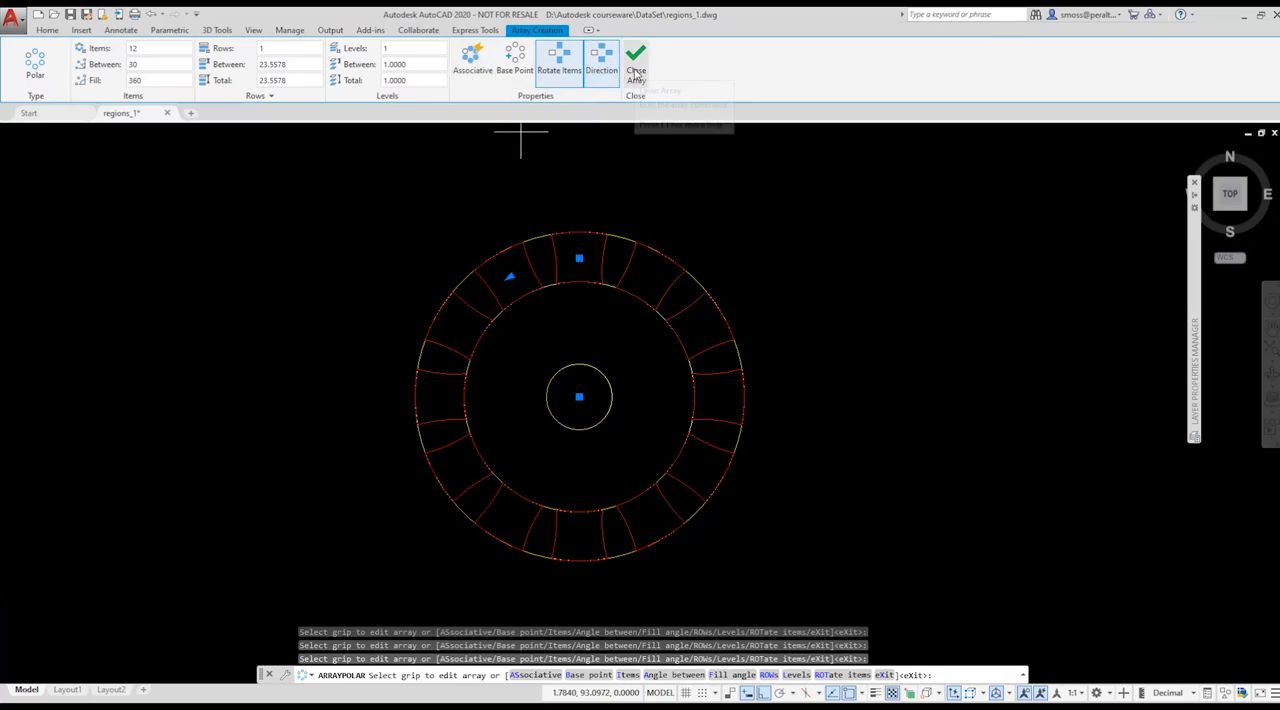
click(637, 60)
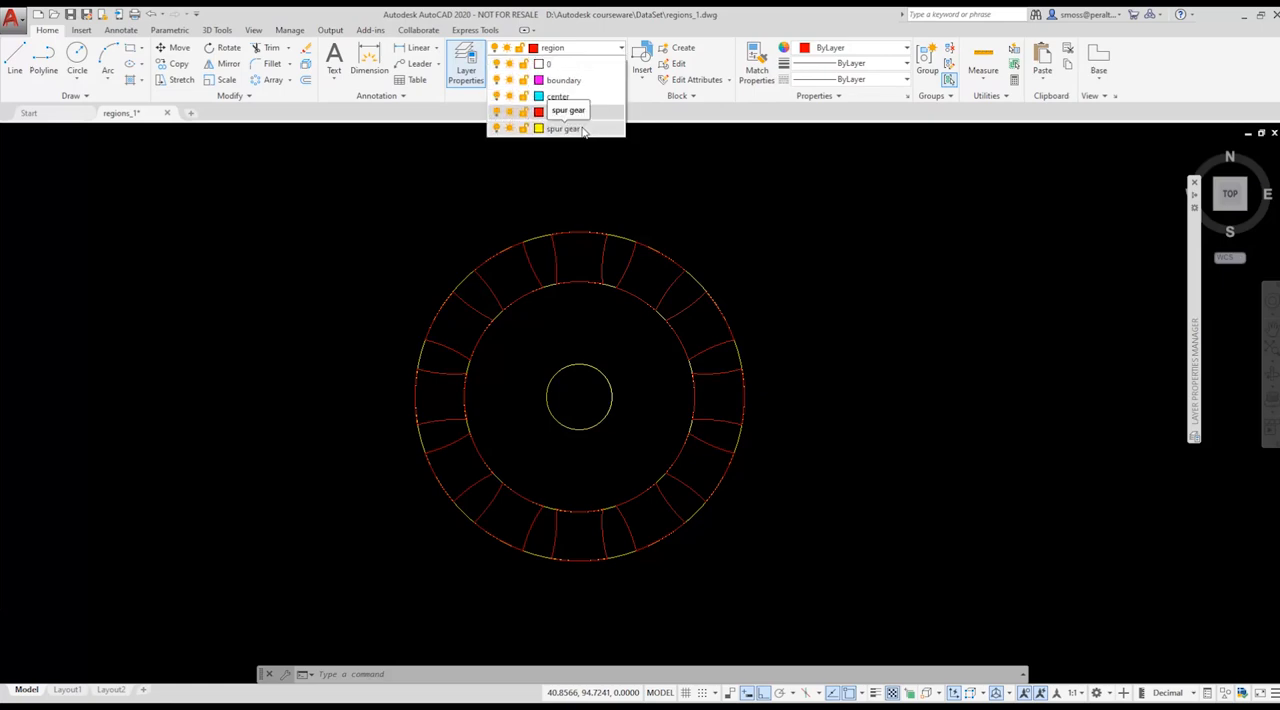
- Make spur gear current and freeze the tooth regions' layer
click(568, 128)
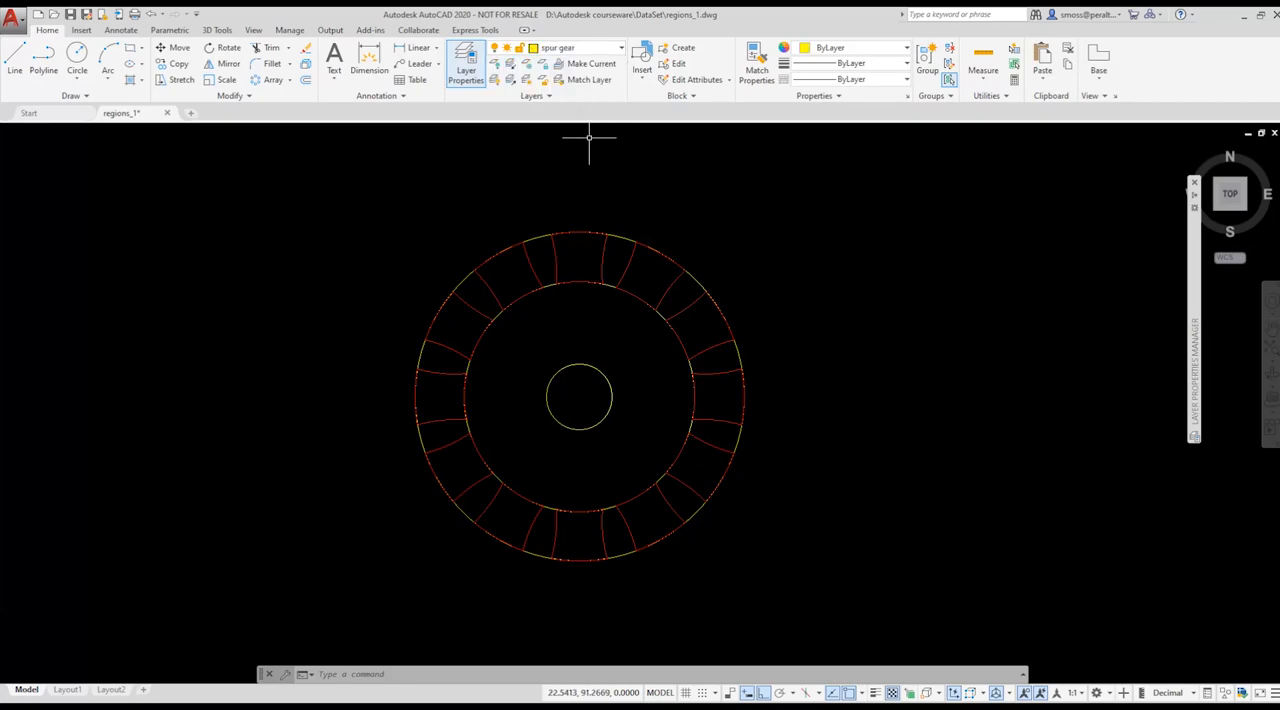
mouse_move(527, 63)
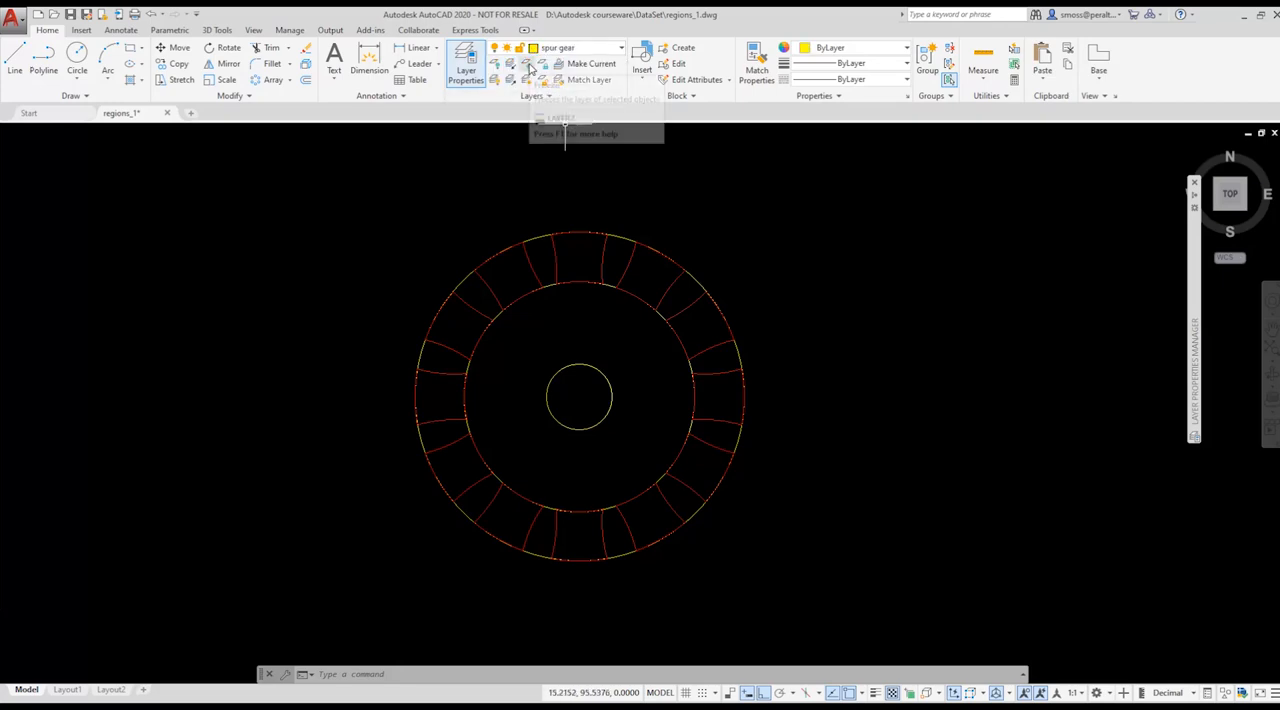
mouse_move(528, 64)
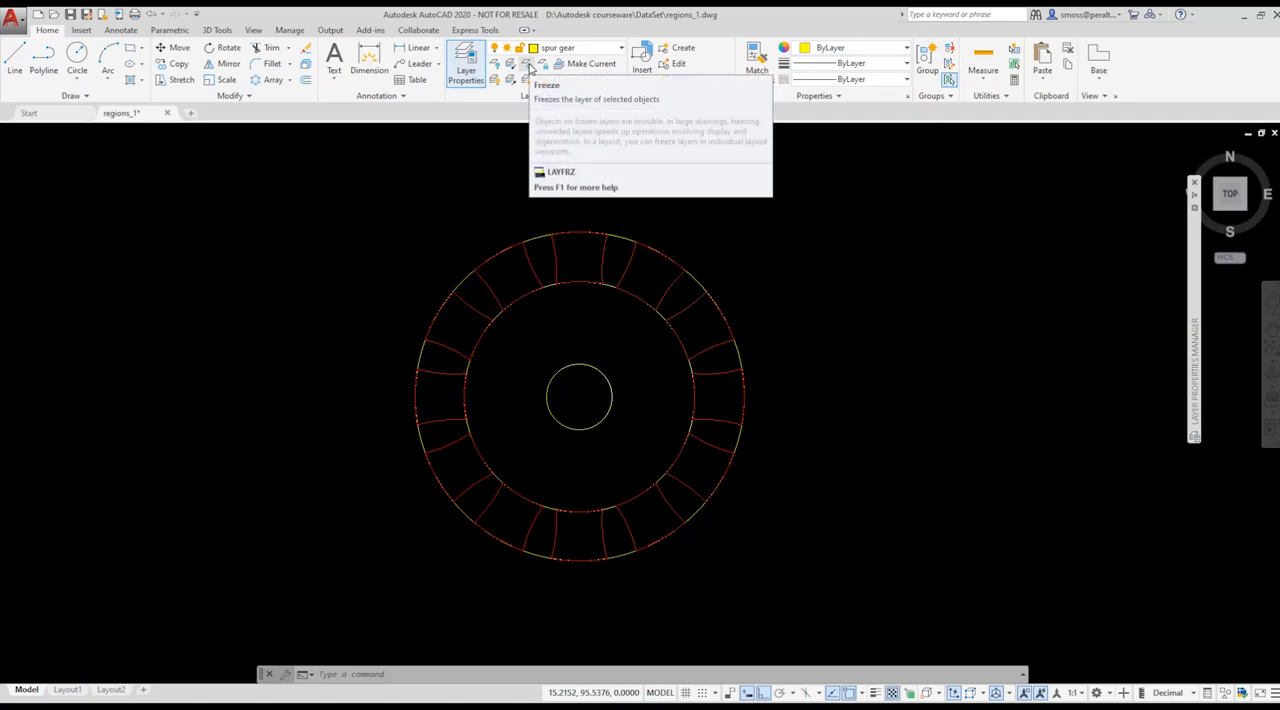
click(529, 64)
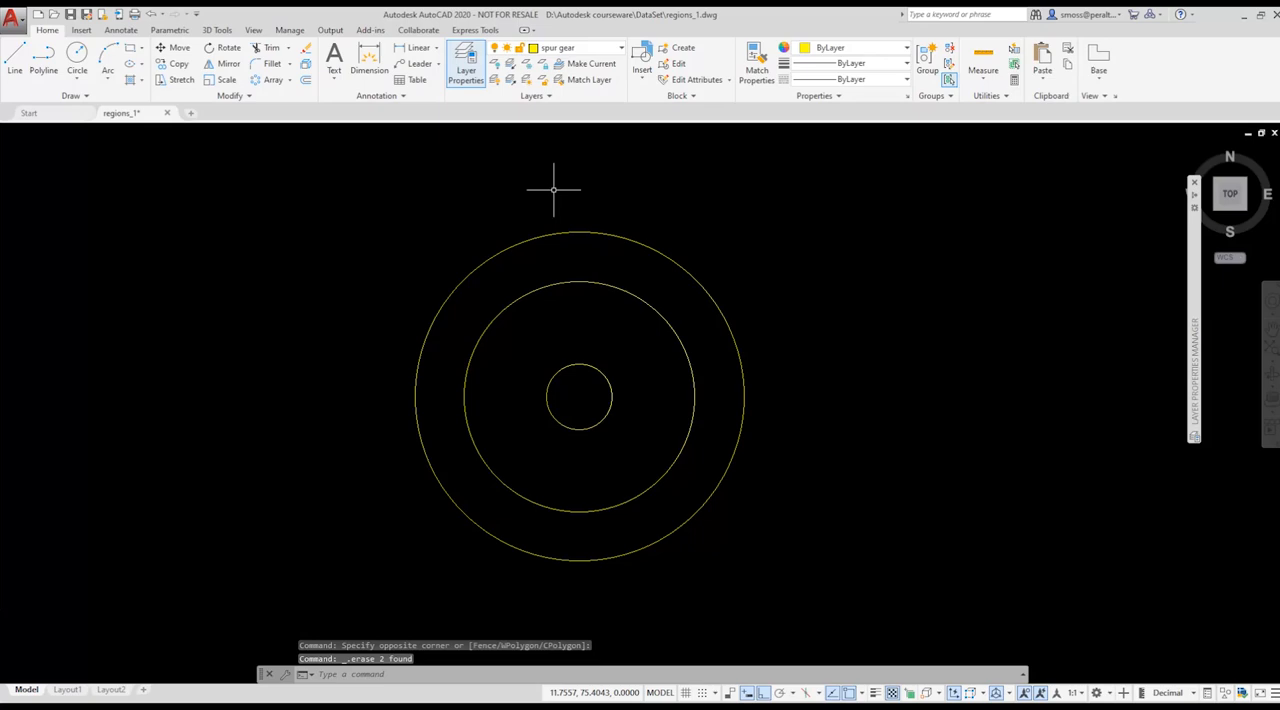
mouse_move(336, 190)
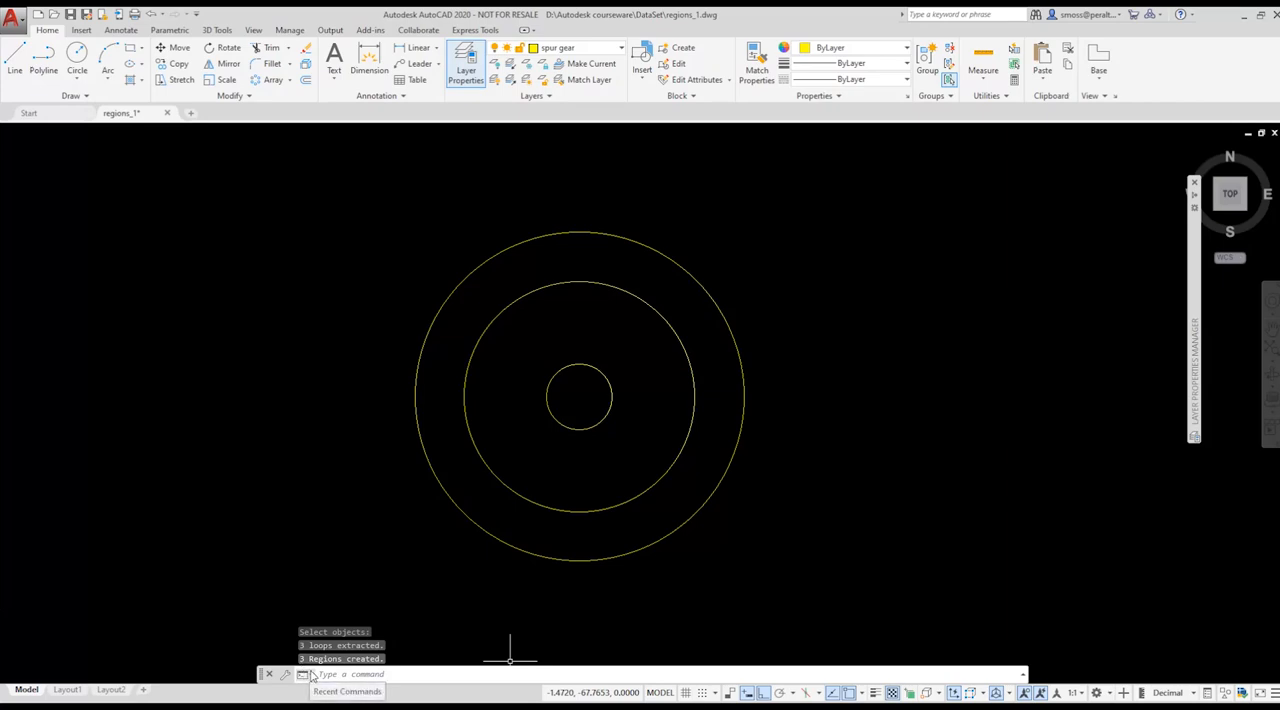
mouse_move(530, 250)
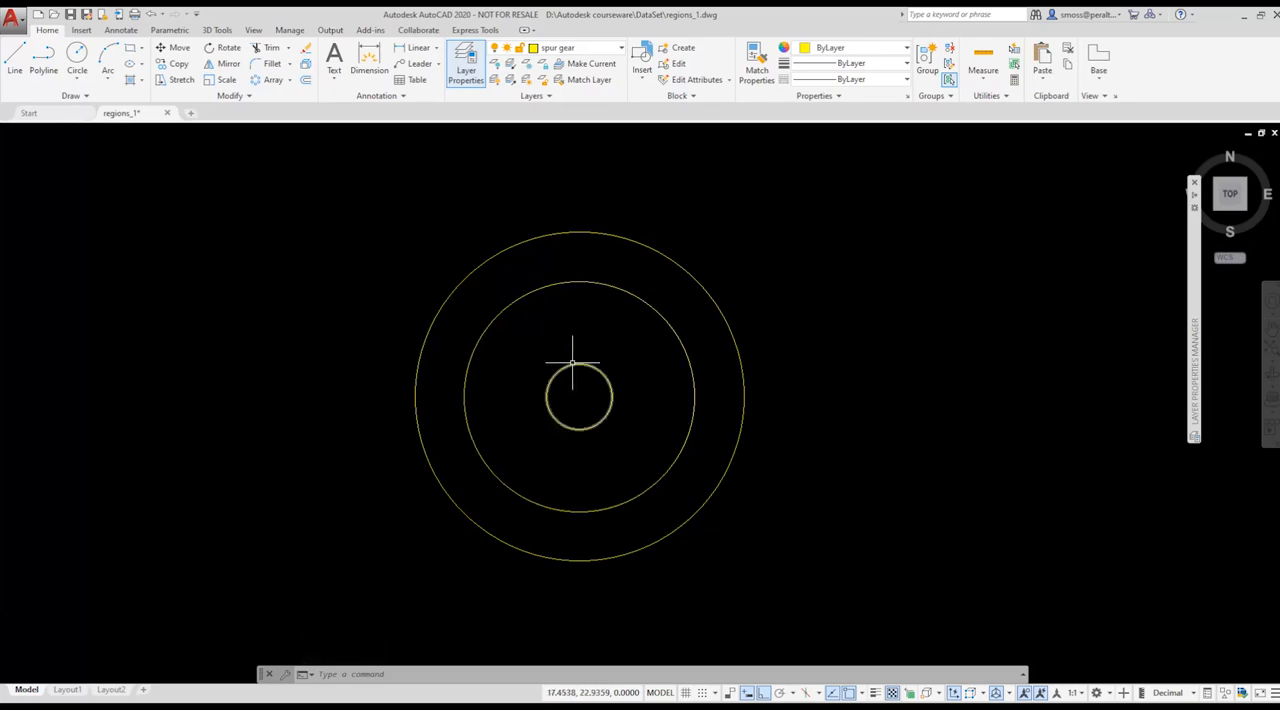
mouse_move(672, 158)
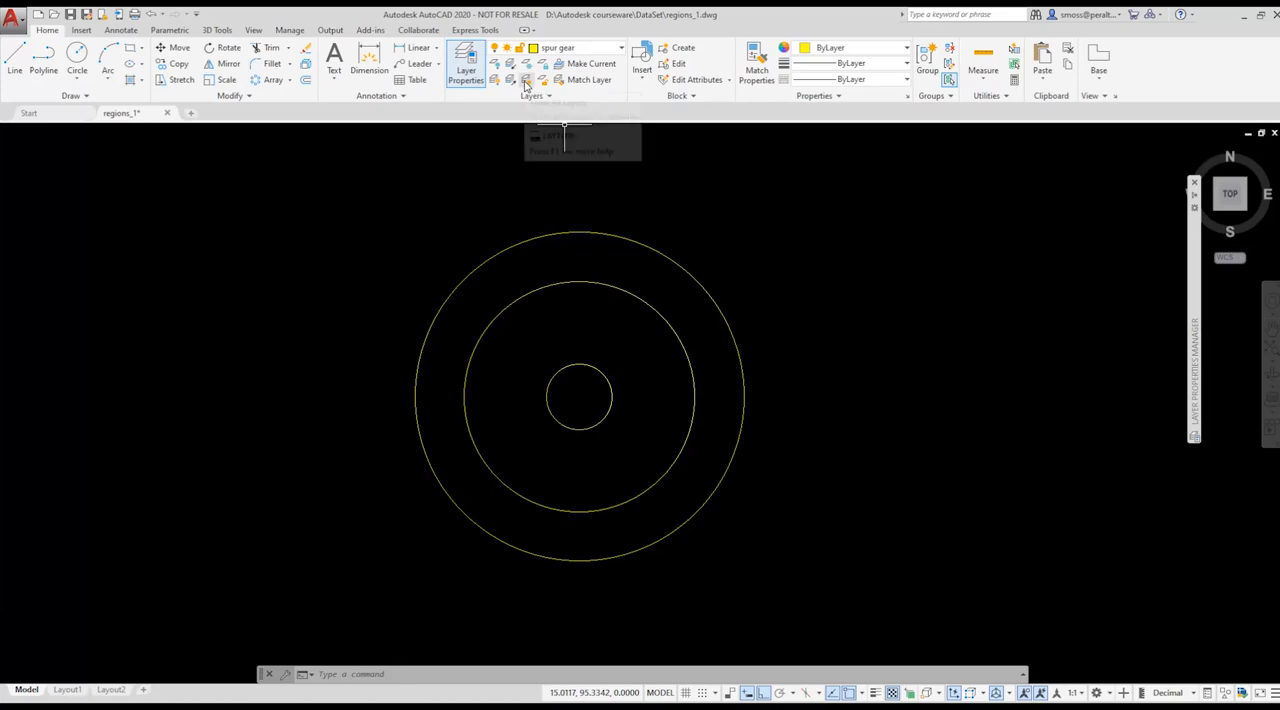
- Make region current by picking a red tooth region's layer
click(525, 80)
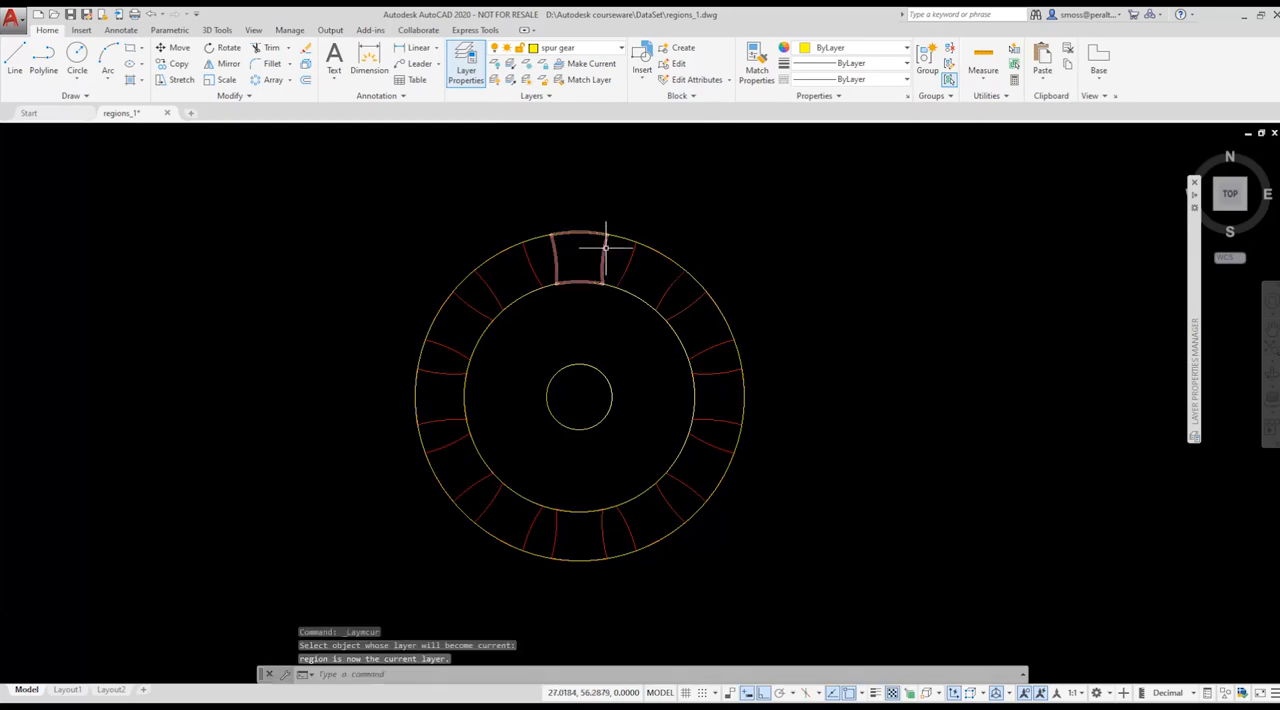
- Quick Select regions with Layer equal to region across the drawing
click(578, 255)
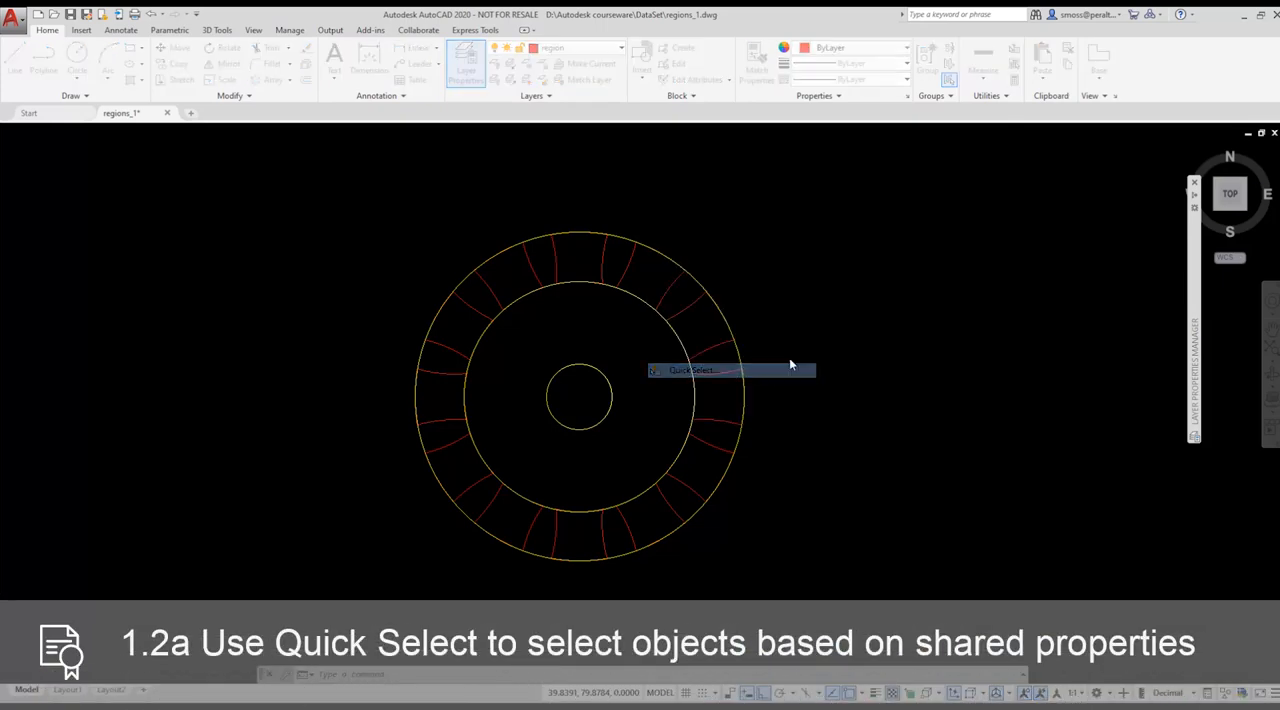
click(691, 371)
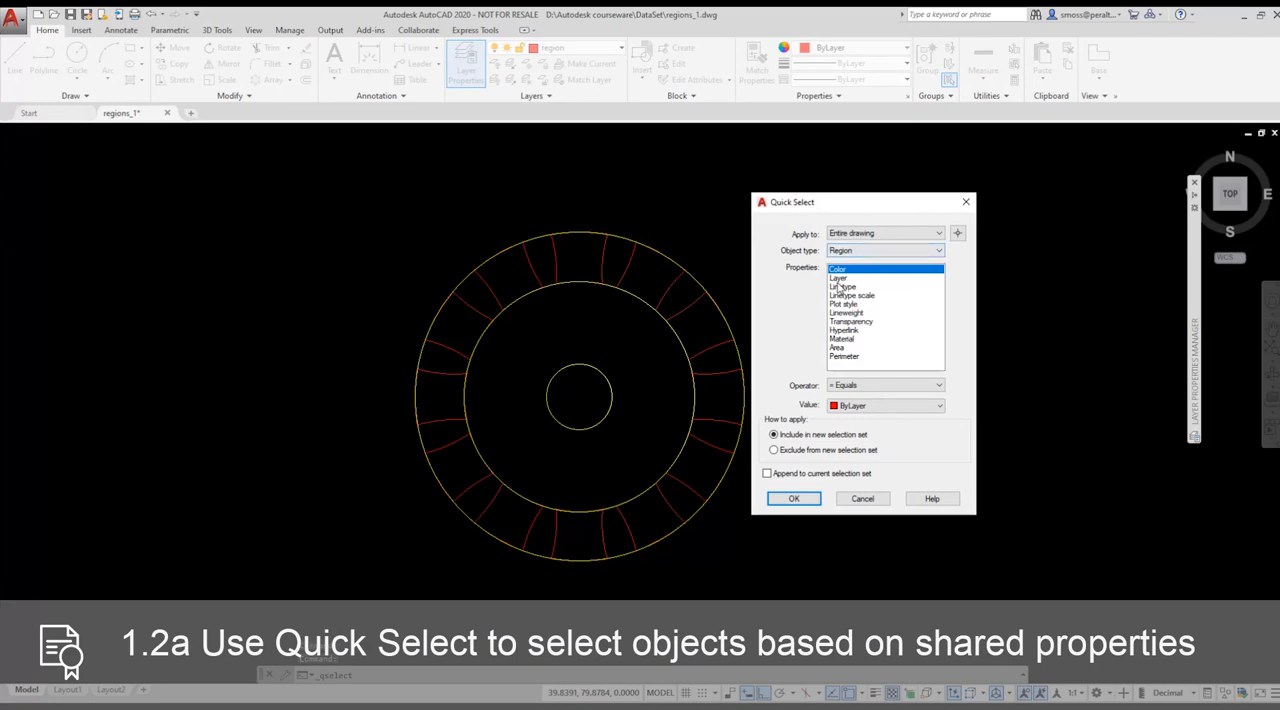
click(838, 277)
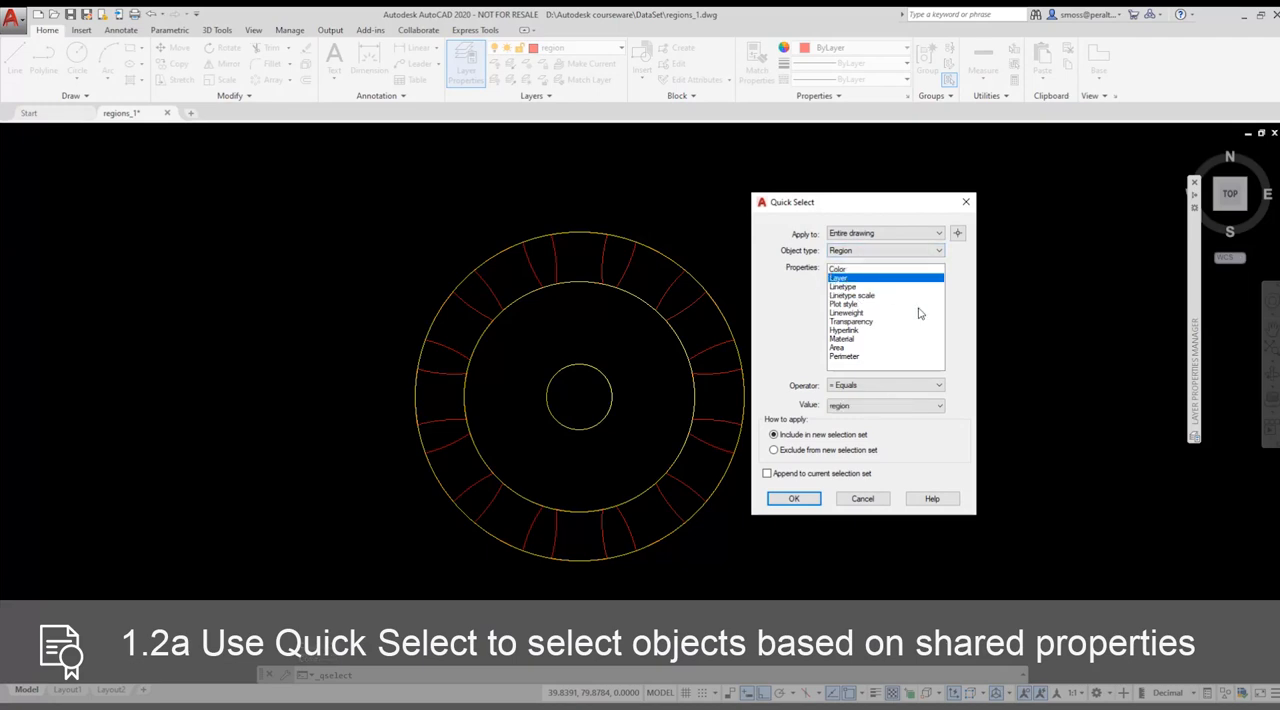
click(884, 405)
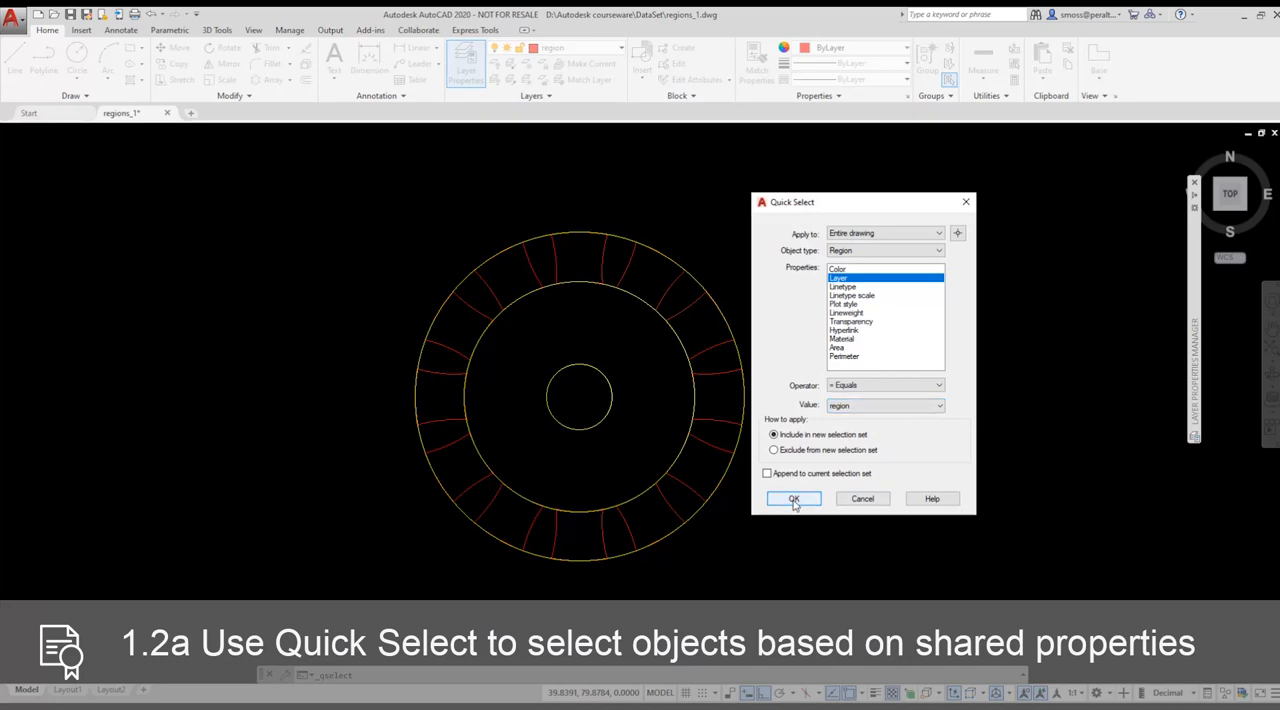
- Confirm Quick Select to pick all tooth regions and group them
click(793, 499)
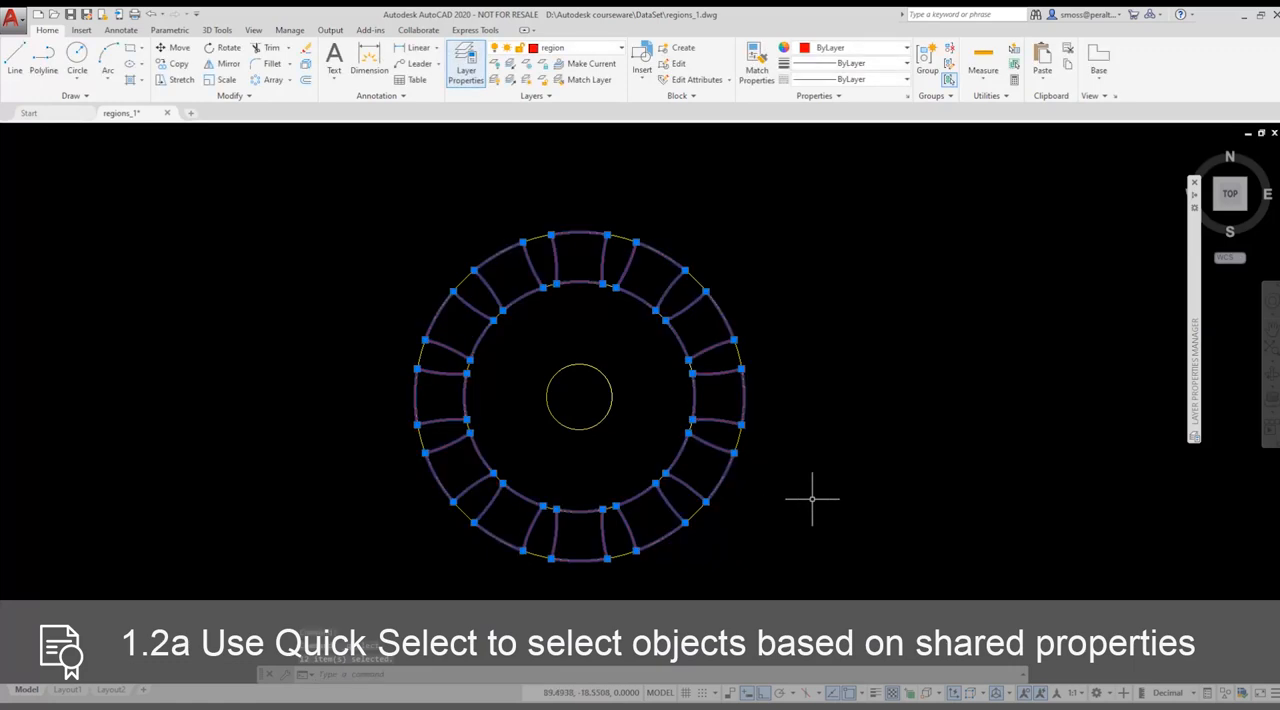
mouse_move(810, 271)
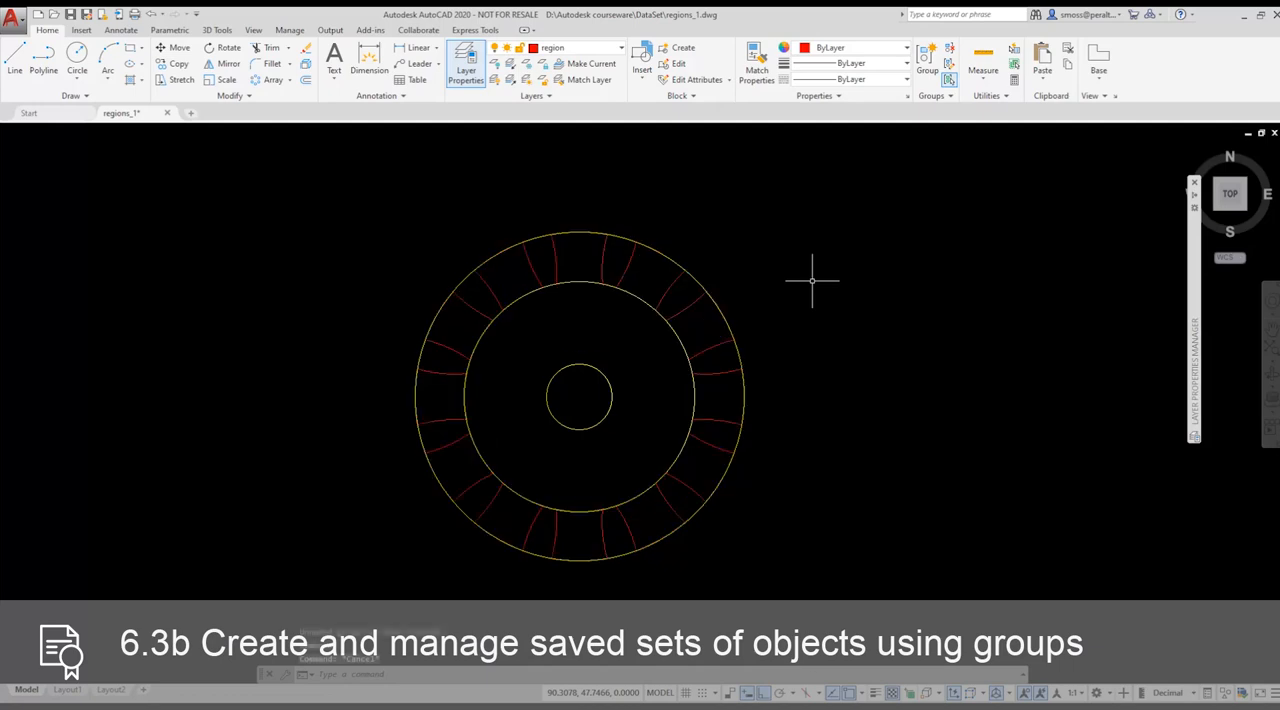
click(935, 95)
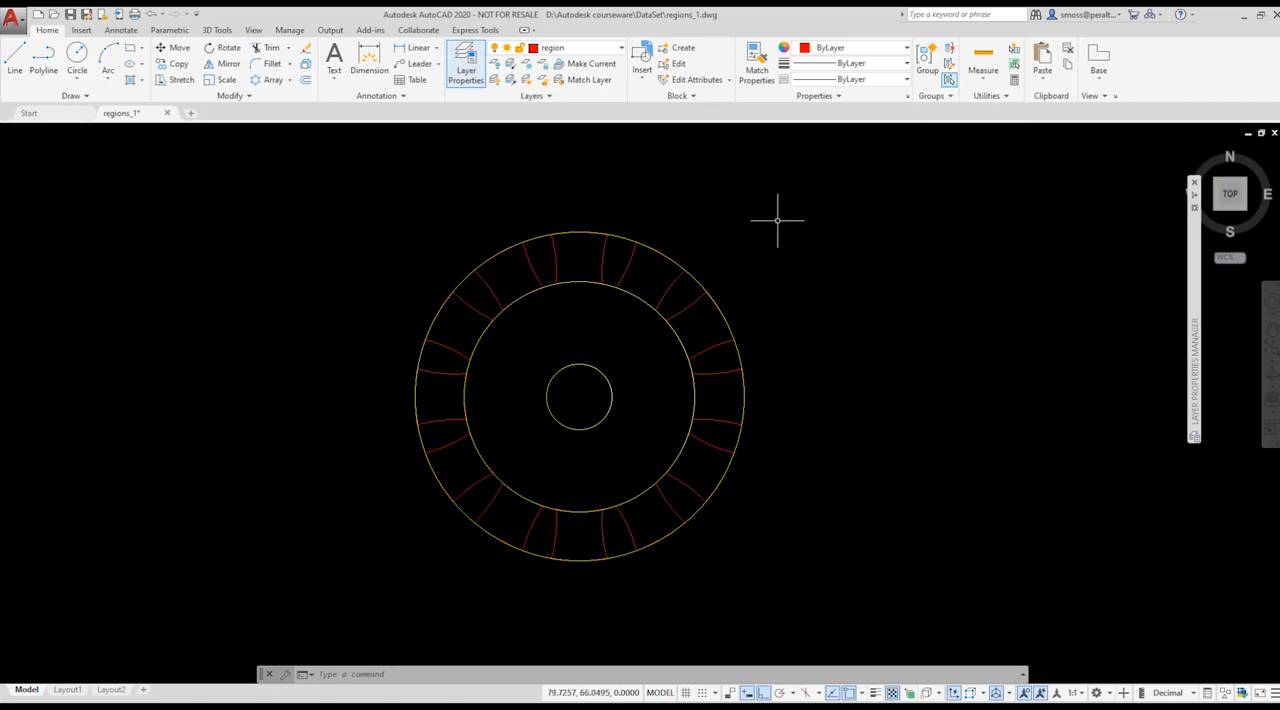
- Run UNION on the middle circle and the tooth group
text(UNION Select objects:)
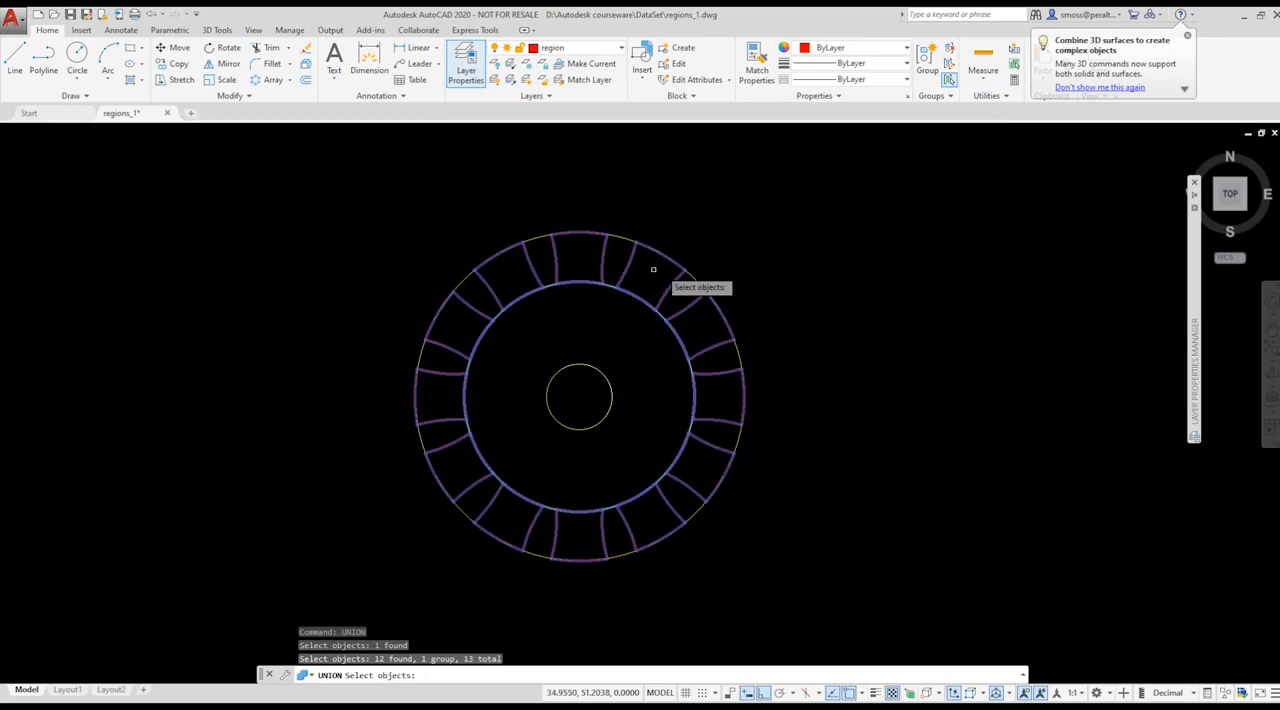
mouse_move(752, 231)
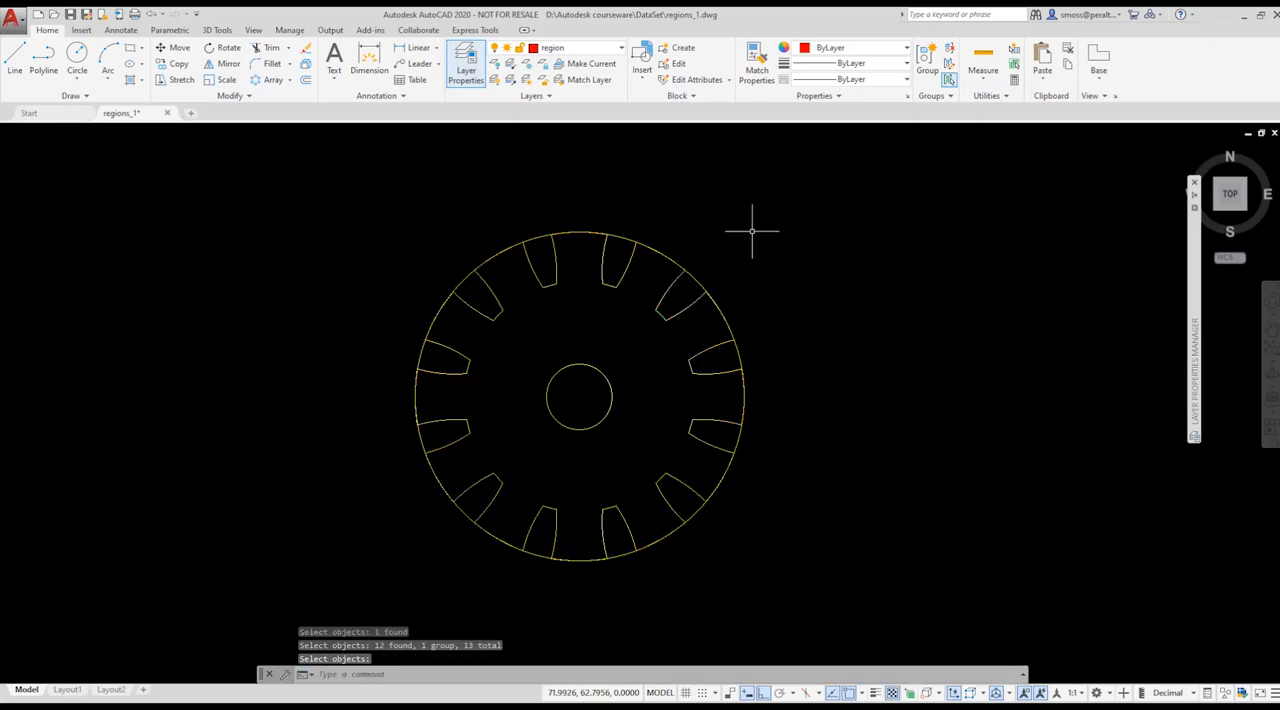
click(615, 285)
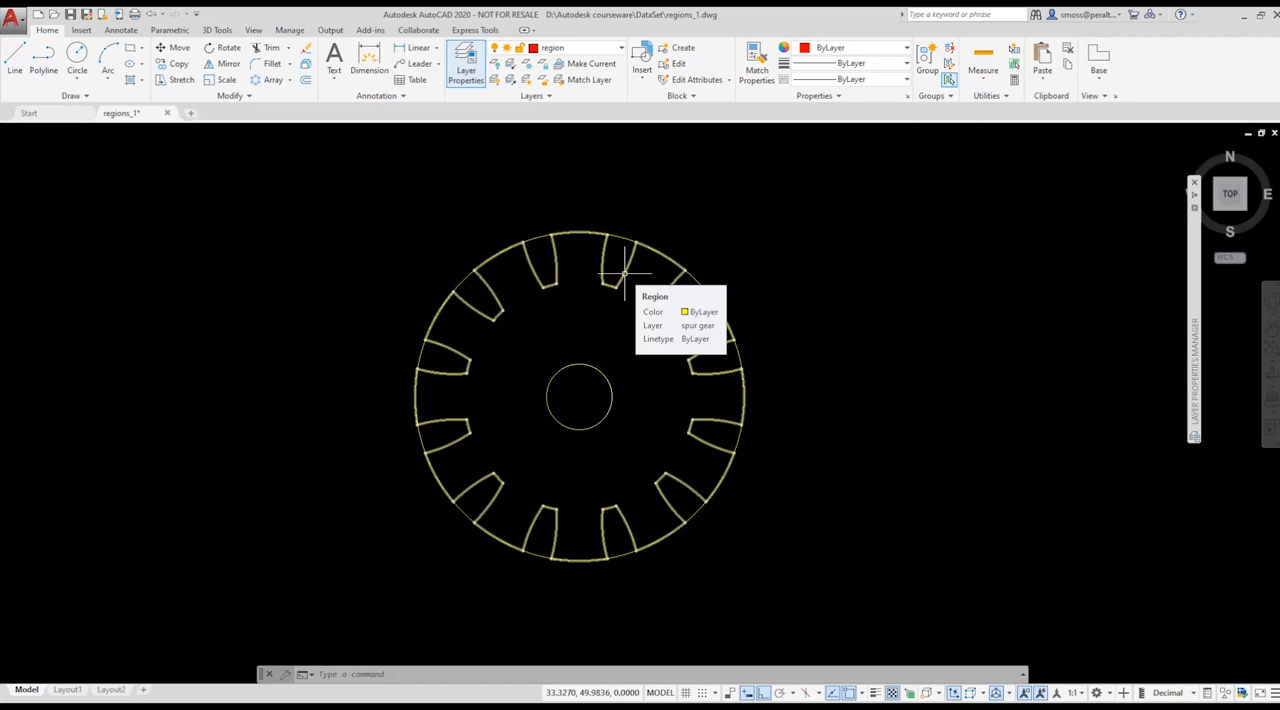
mouse_move(665, 250)
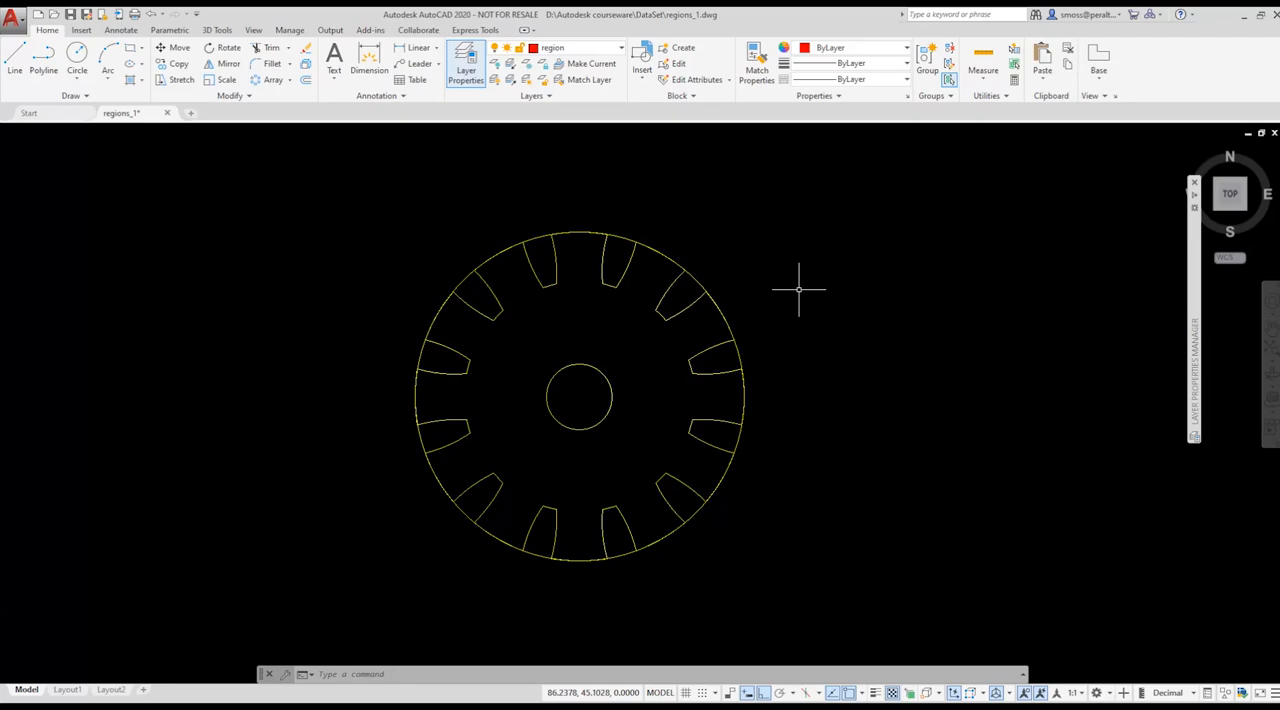
- SUBTRACT the small center circle from the gear region
text(su)
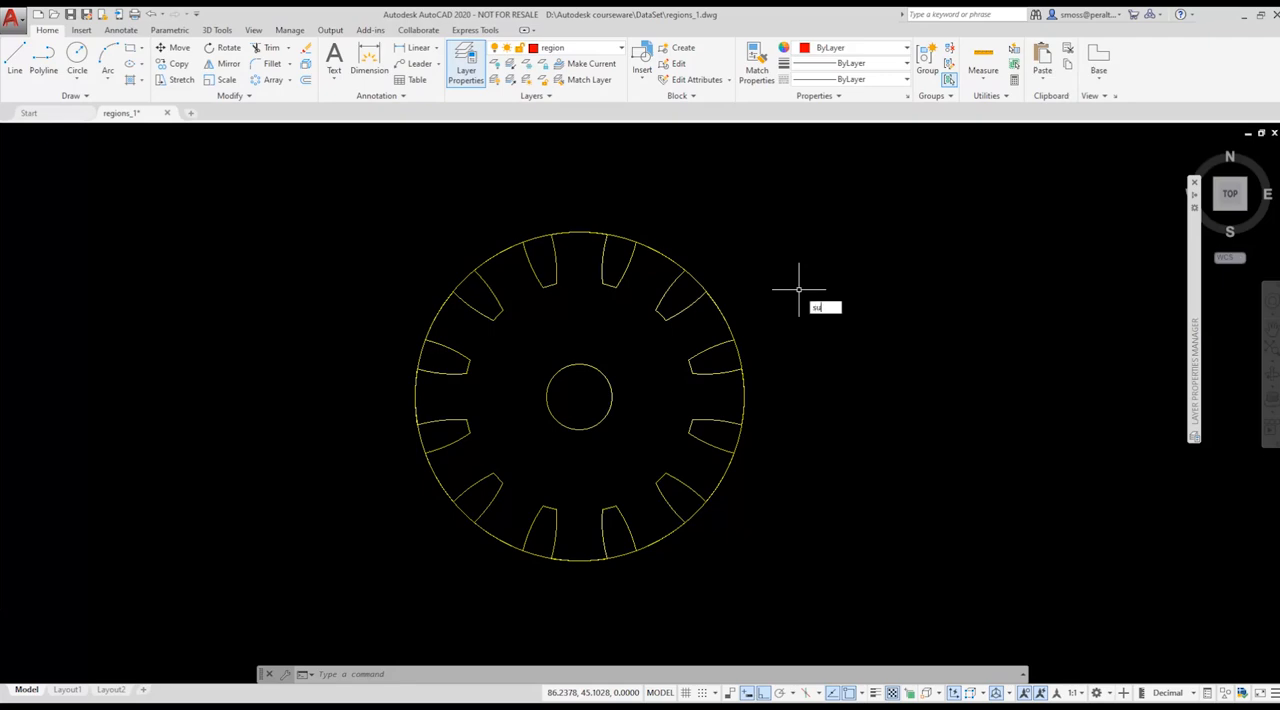
text(SUBTRACT Select objects:)
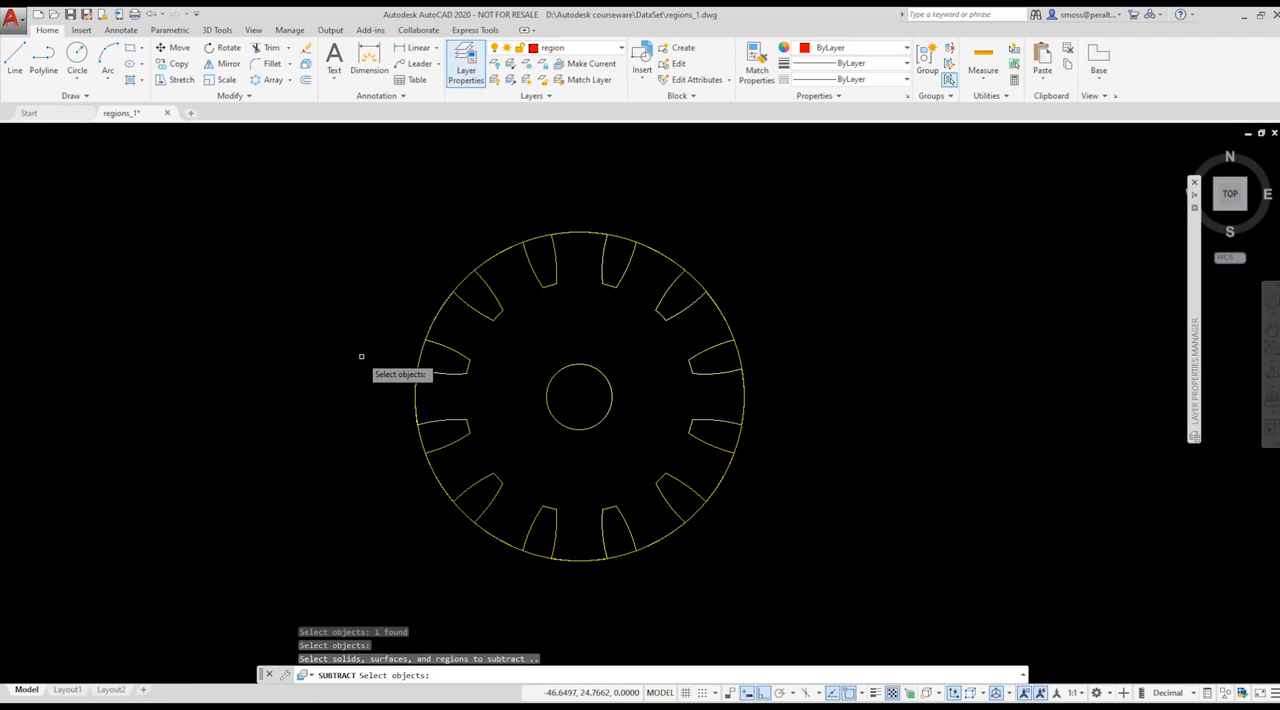
mouse_move(386, 377)
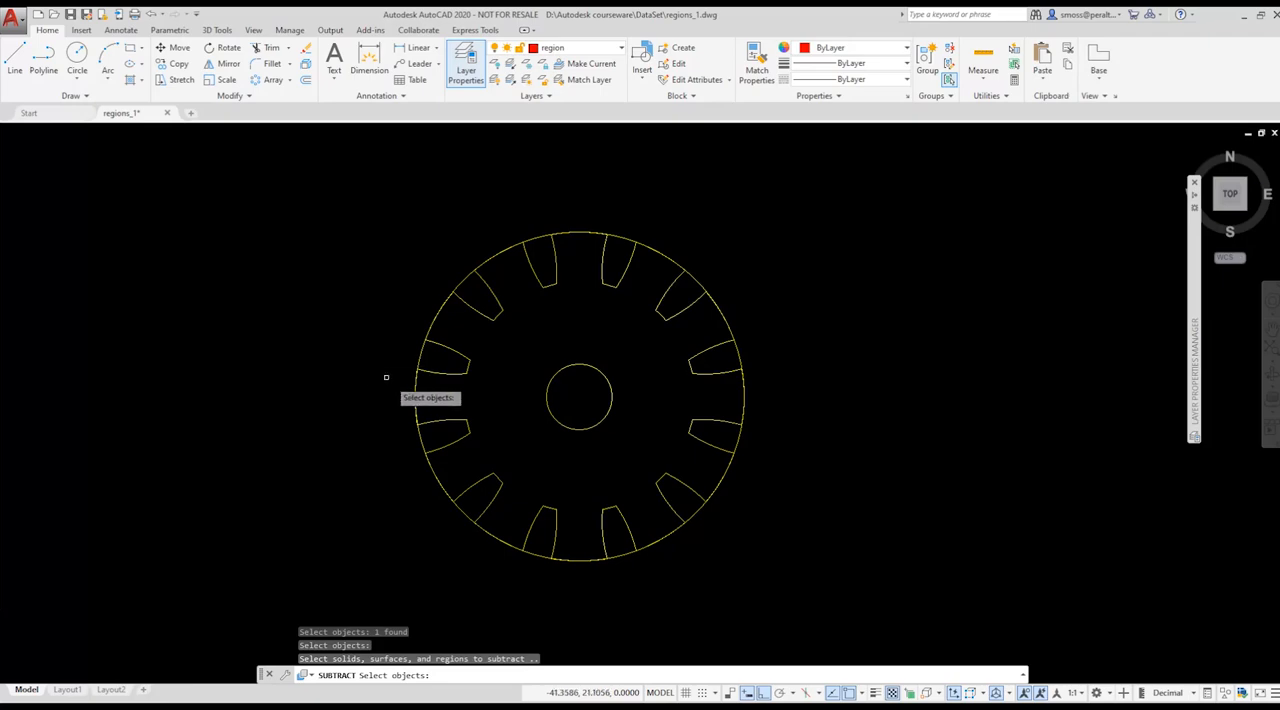
click(580, 398)
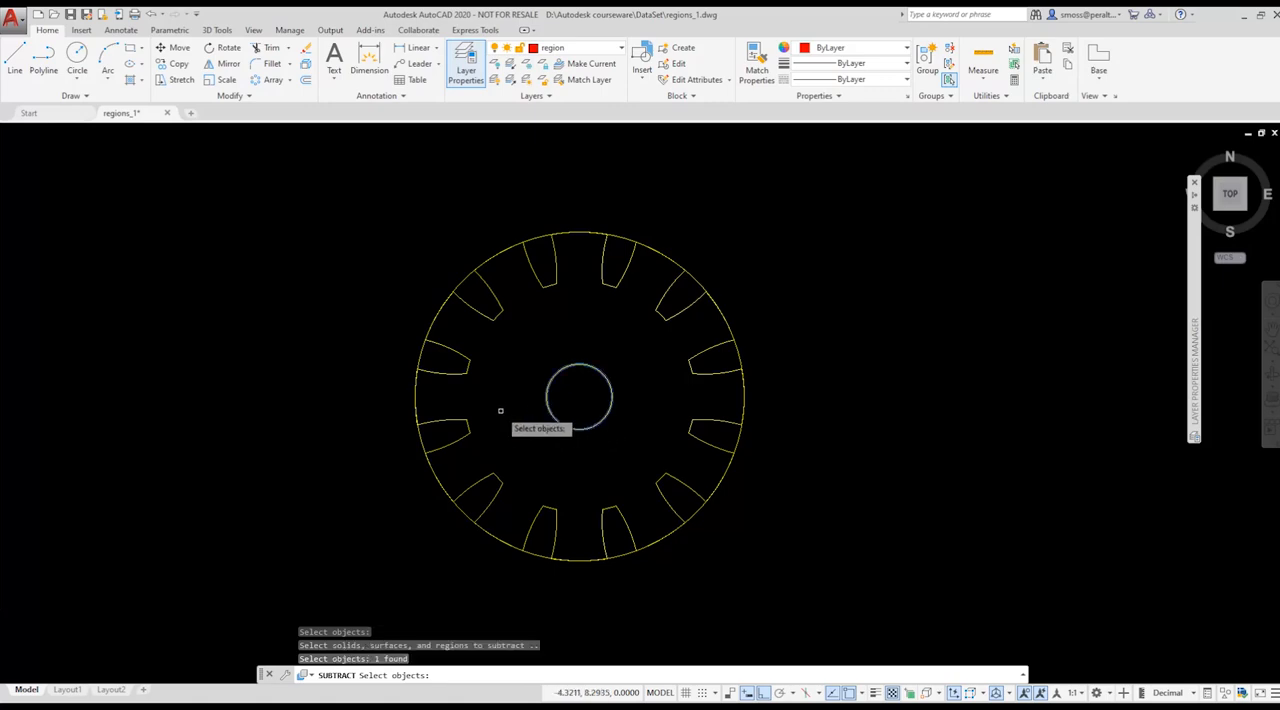
click(580, 395)
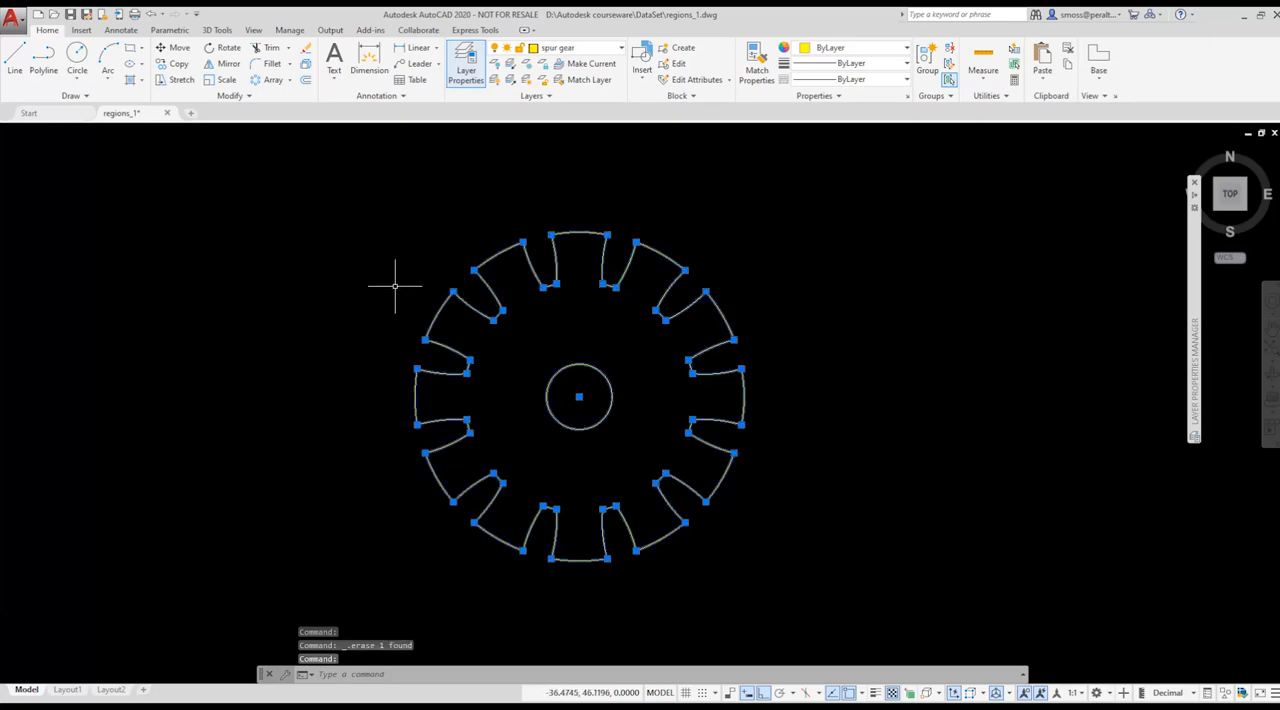
mouse_move(578, 397)
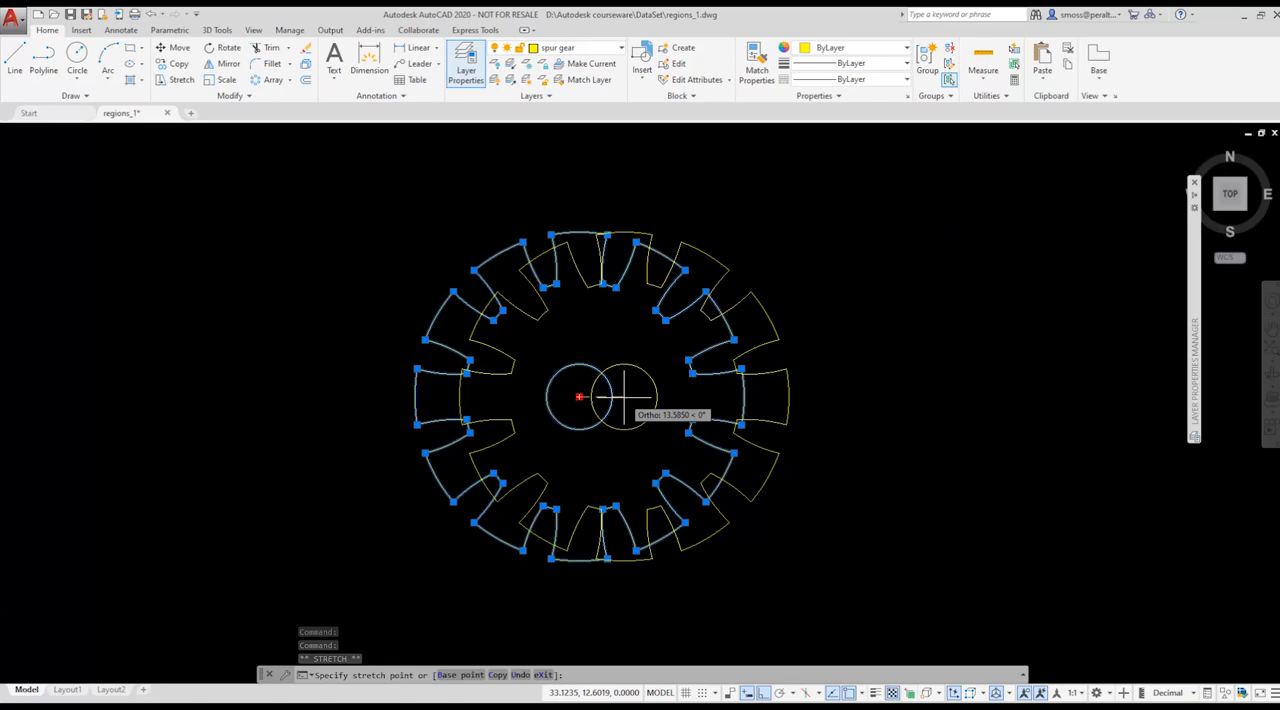
- Cancel the accidental grip stretch on the gear, then start MASSPROP to query the region
key(Escape)
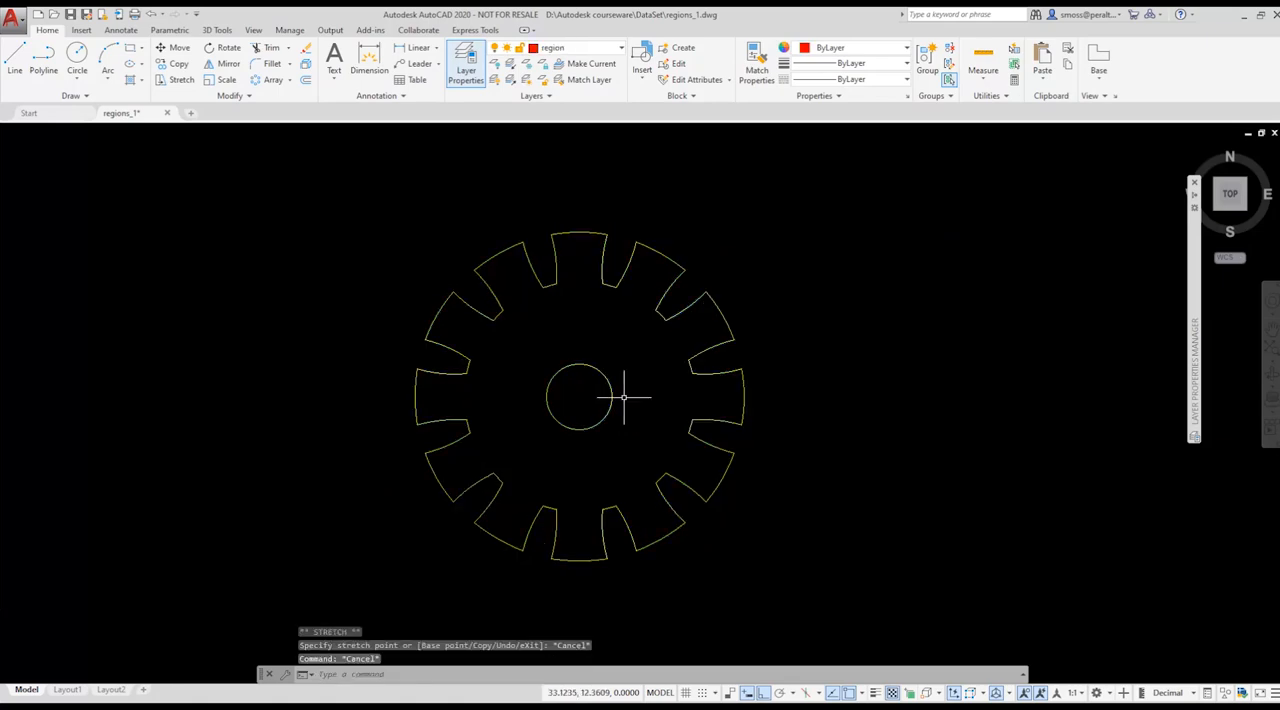
mouse_move(662, 468)
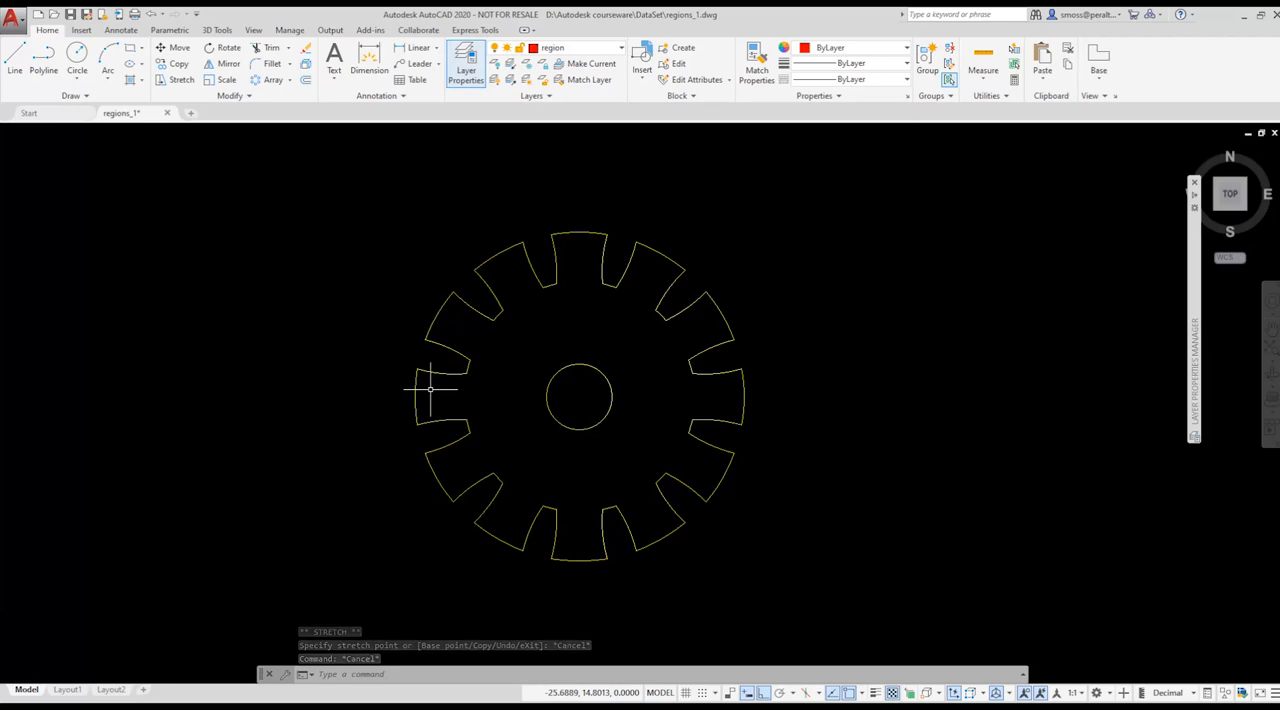
text(MASSPROP)
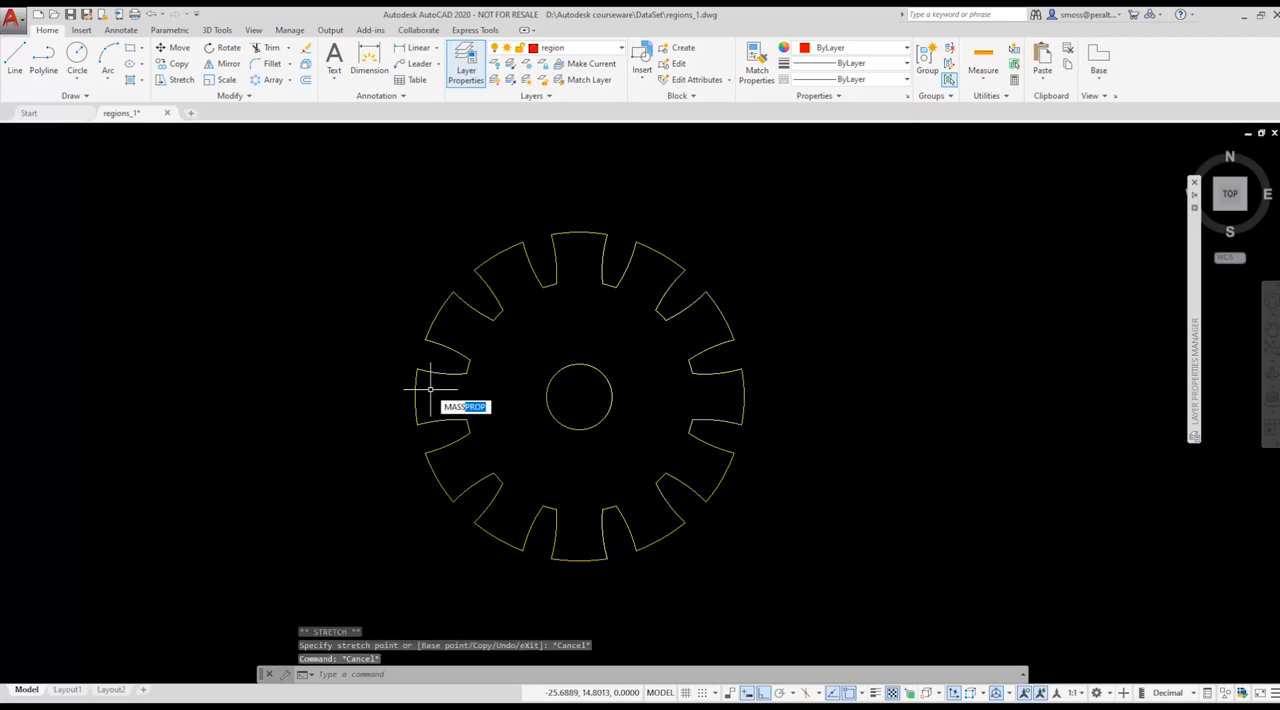